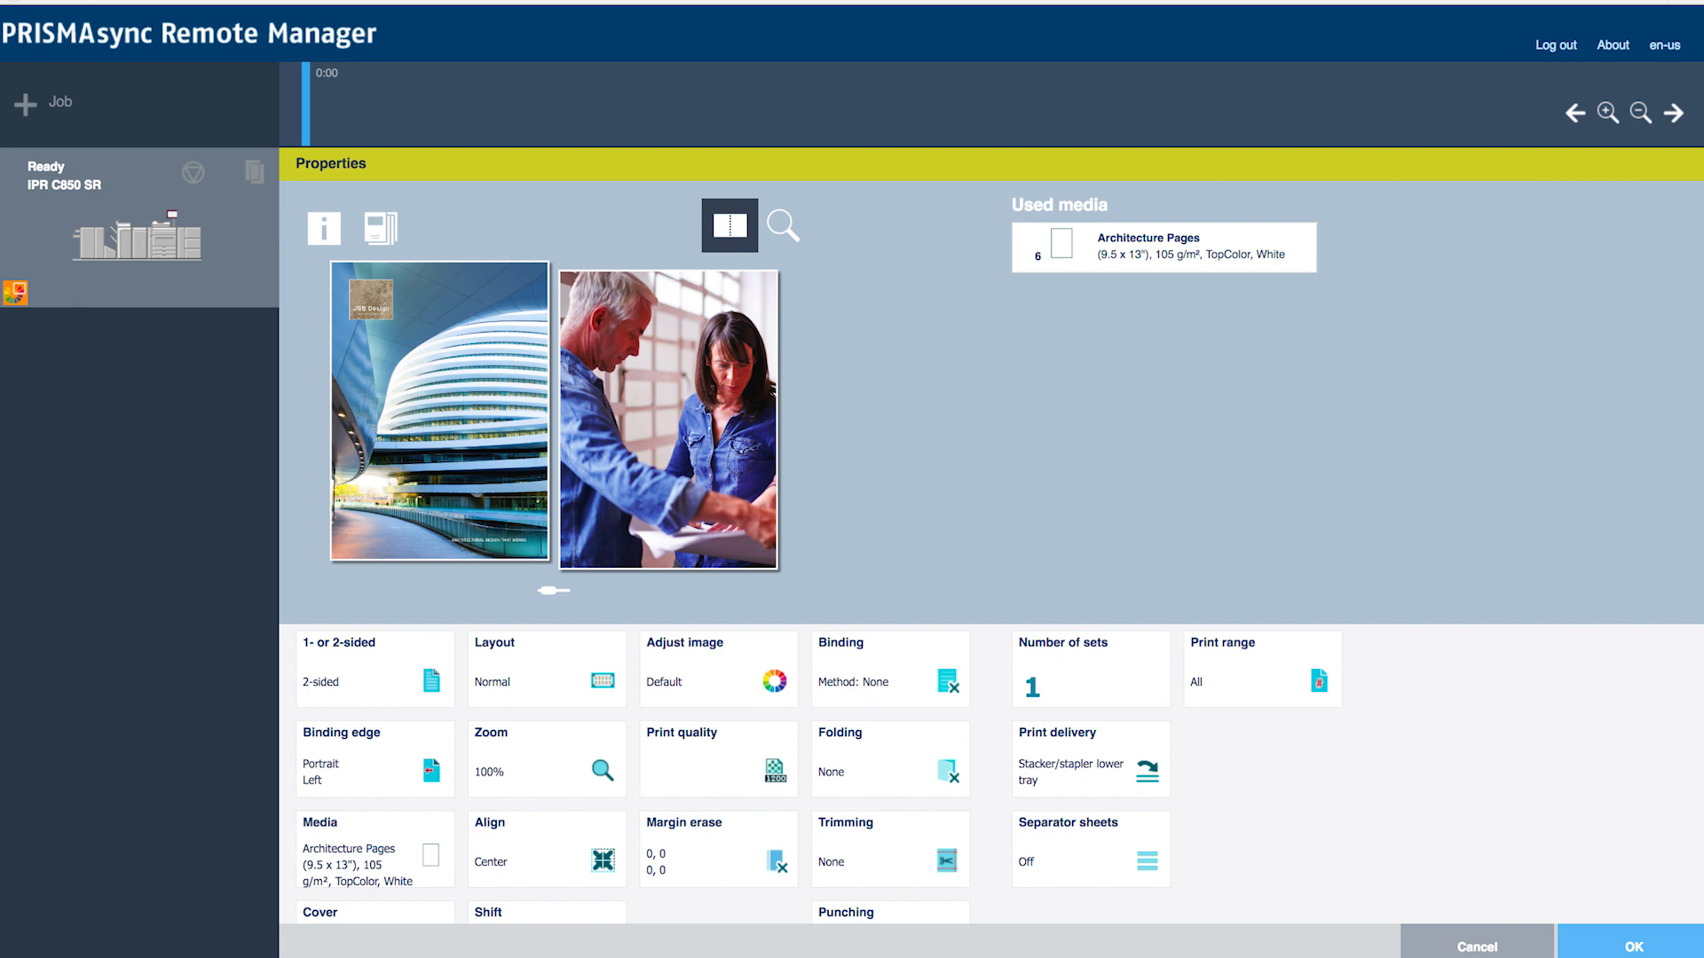
- Advance the preview to pages 2–3 and open Adjust image for them
click(728, 224)
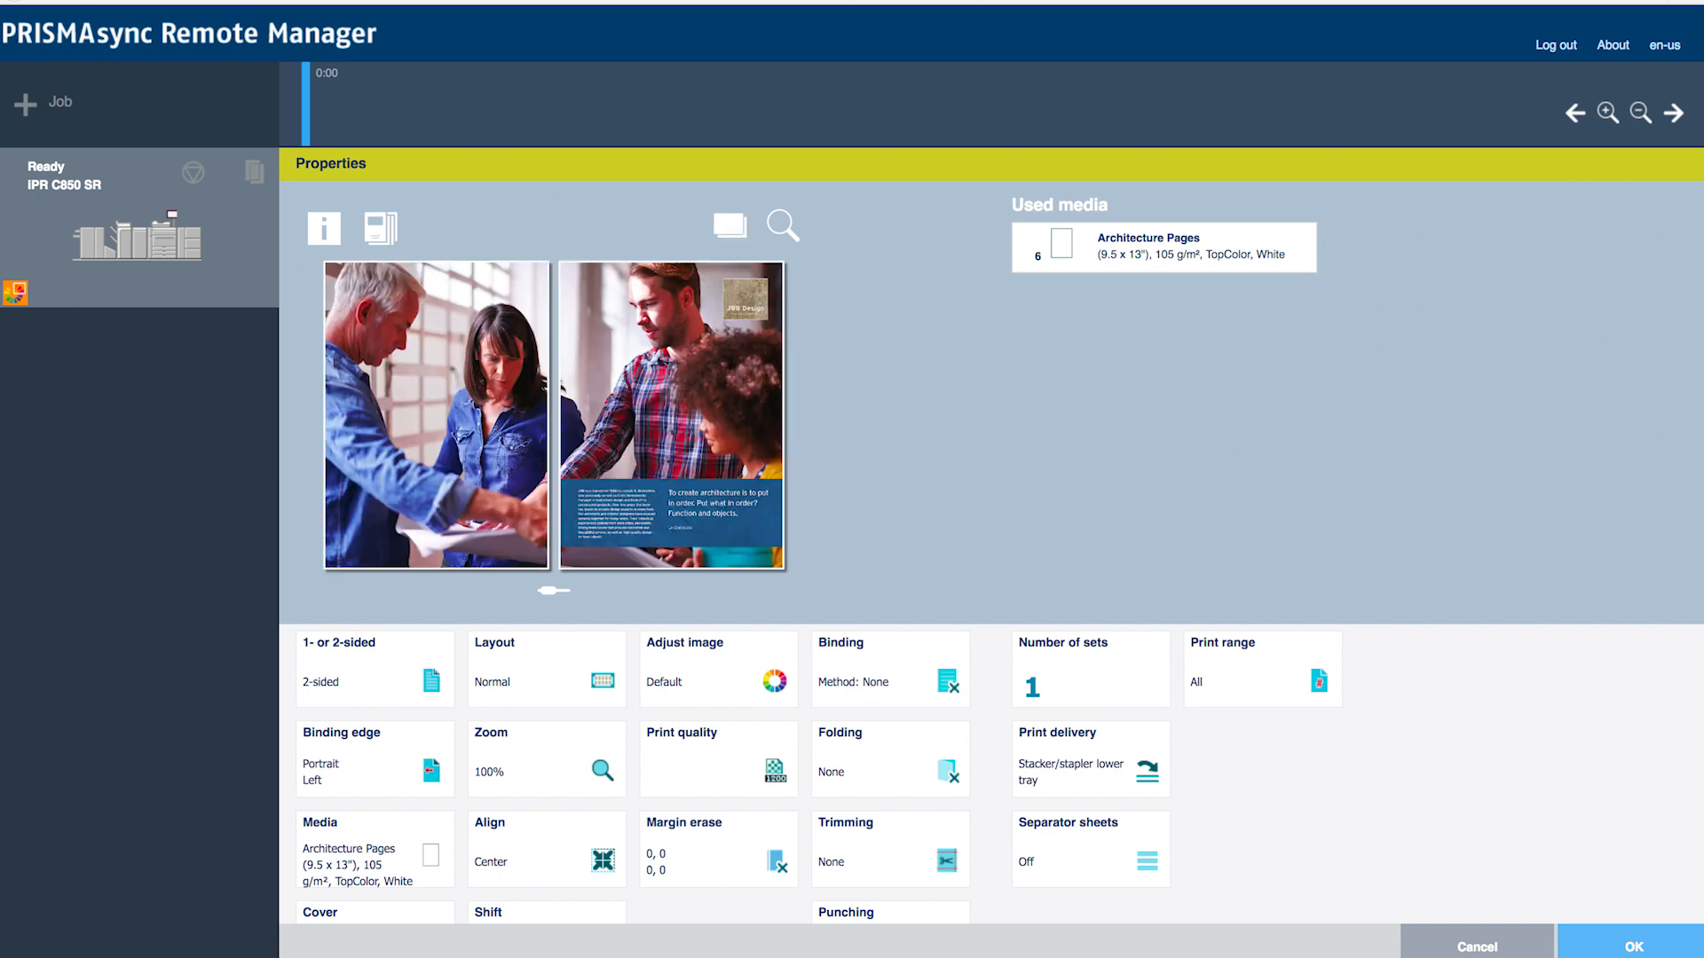
click(719, 668)
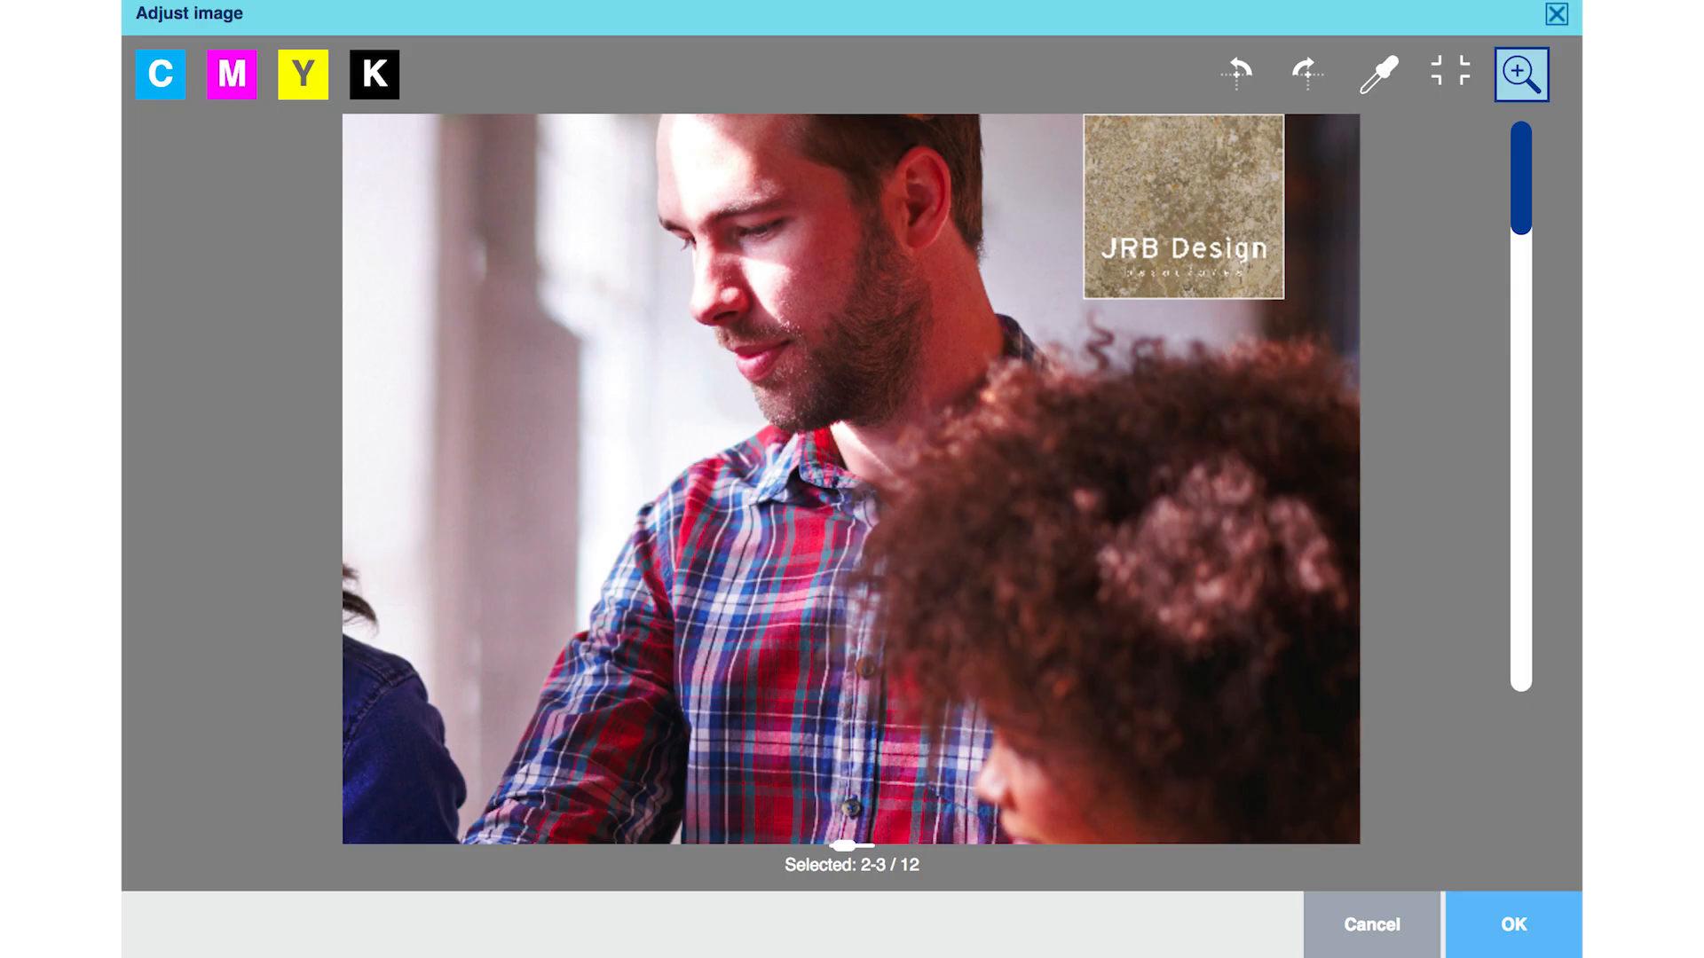
- Eyedropper the man's face and add its skin tone as curve anchor points
click(160, 73)
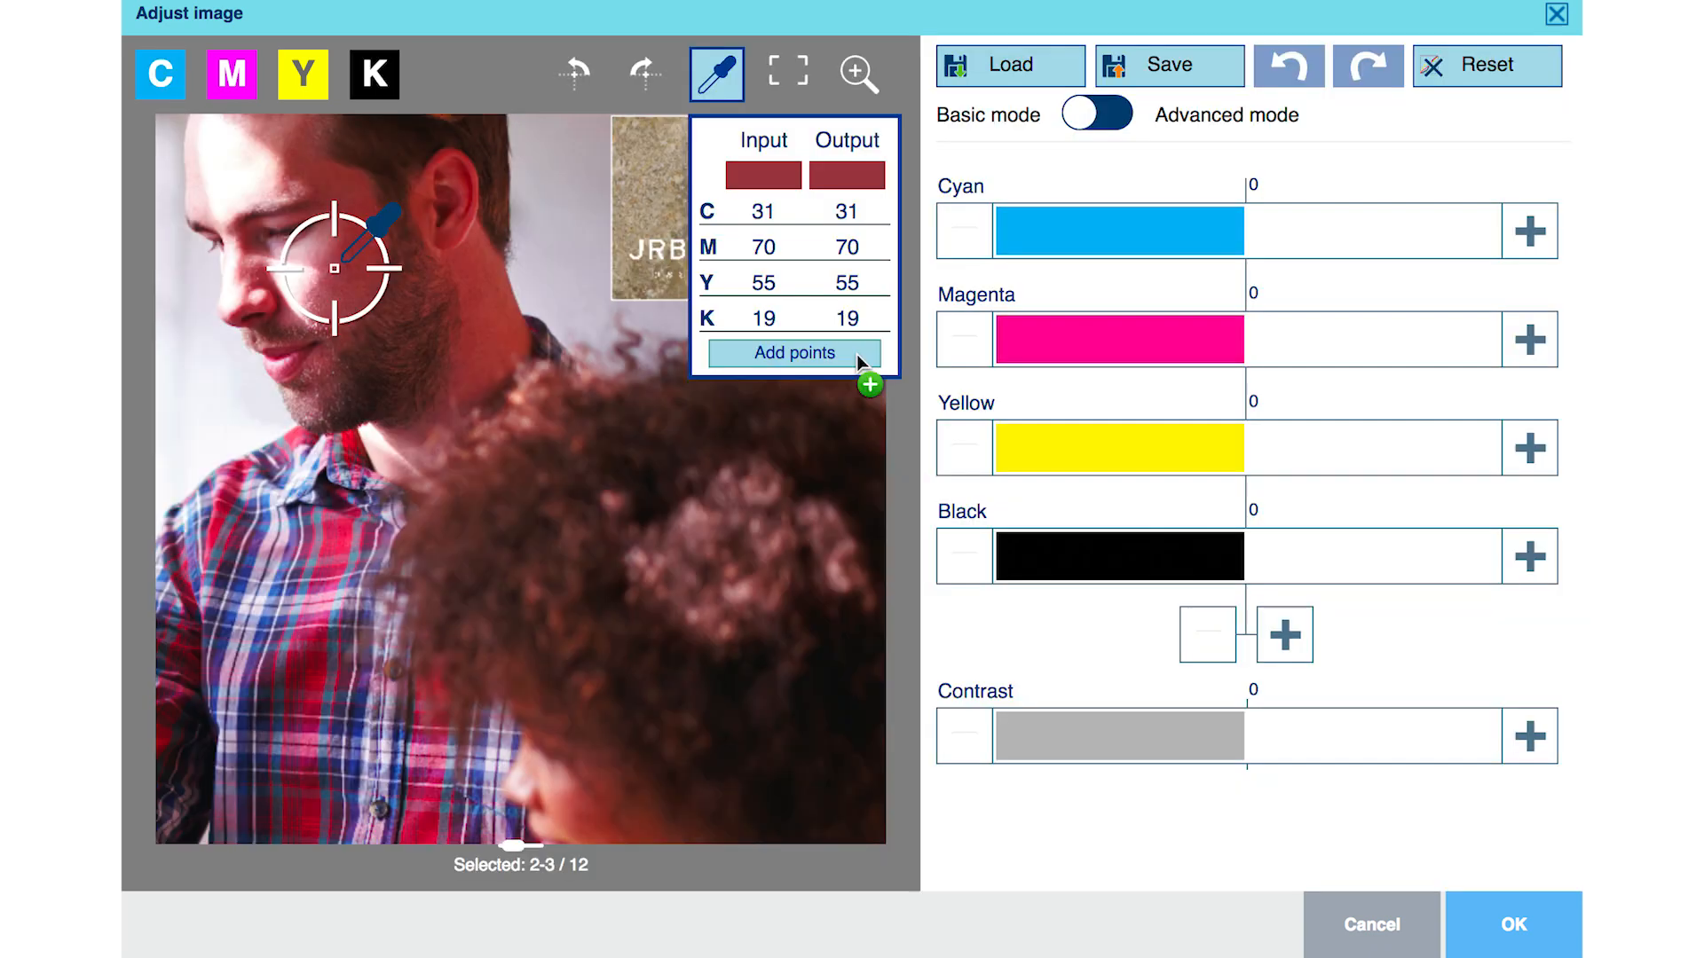
click(1097, 113)
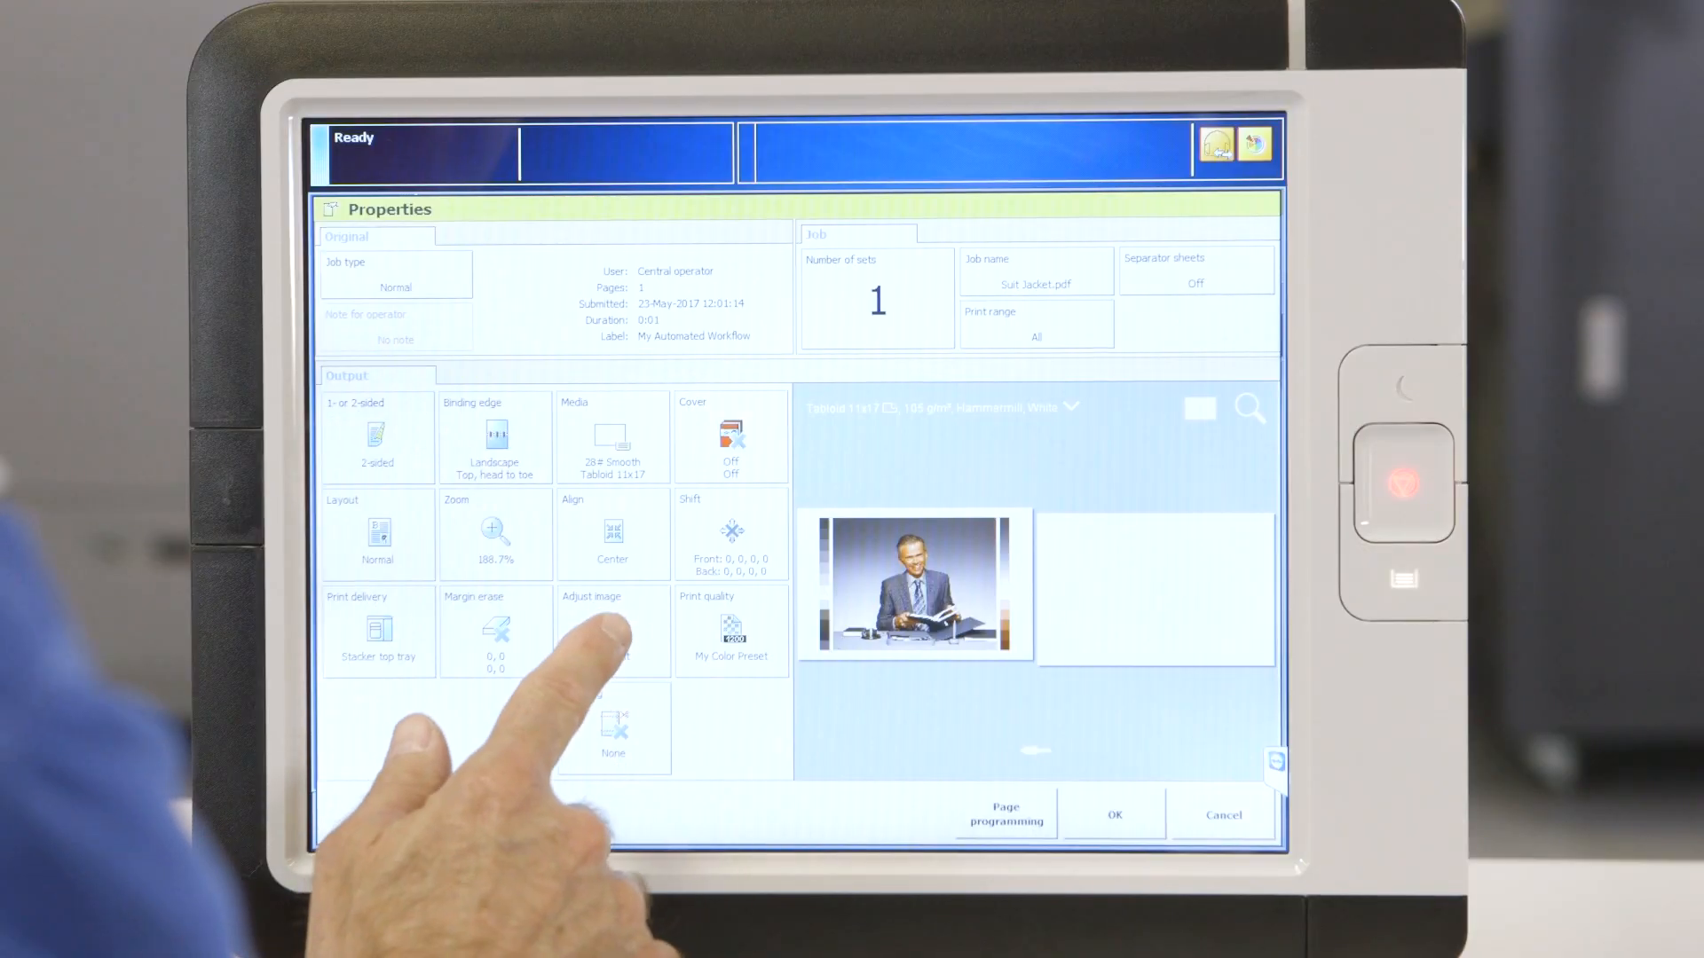
- Tap the Adjust image tile in the Suit Jacket job's Properties on the printer touchscreen
click(612, 626)
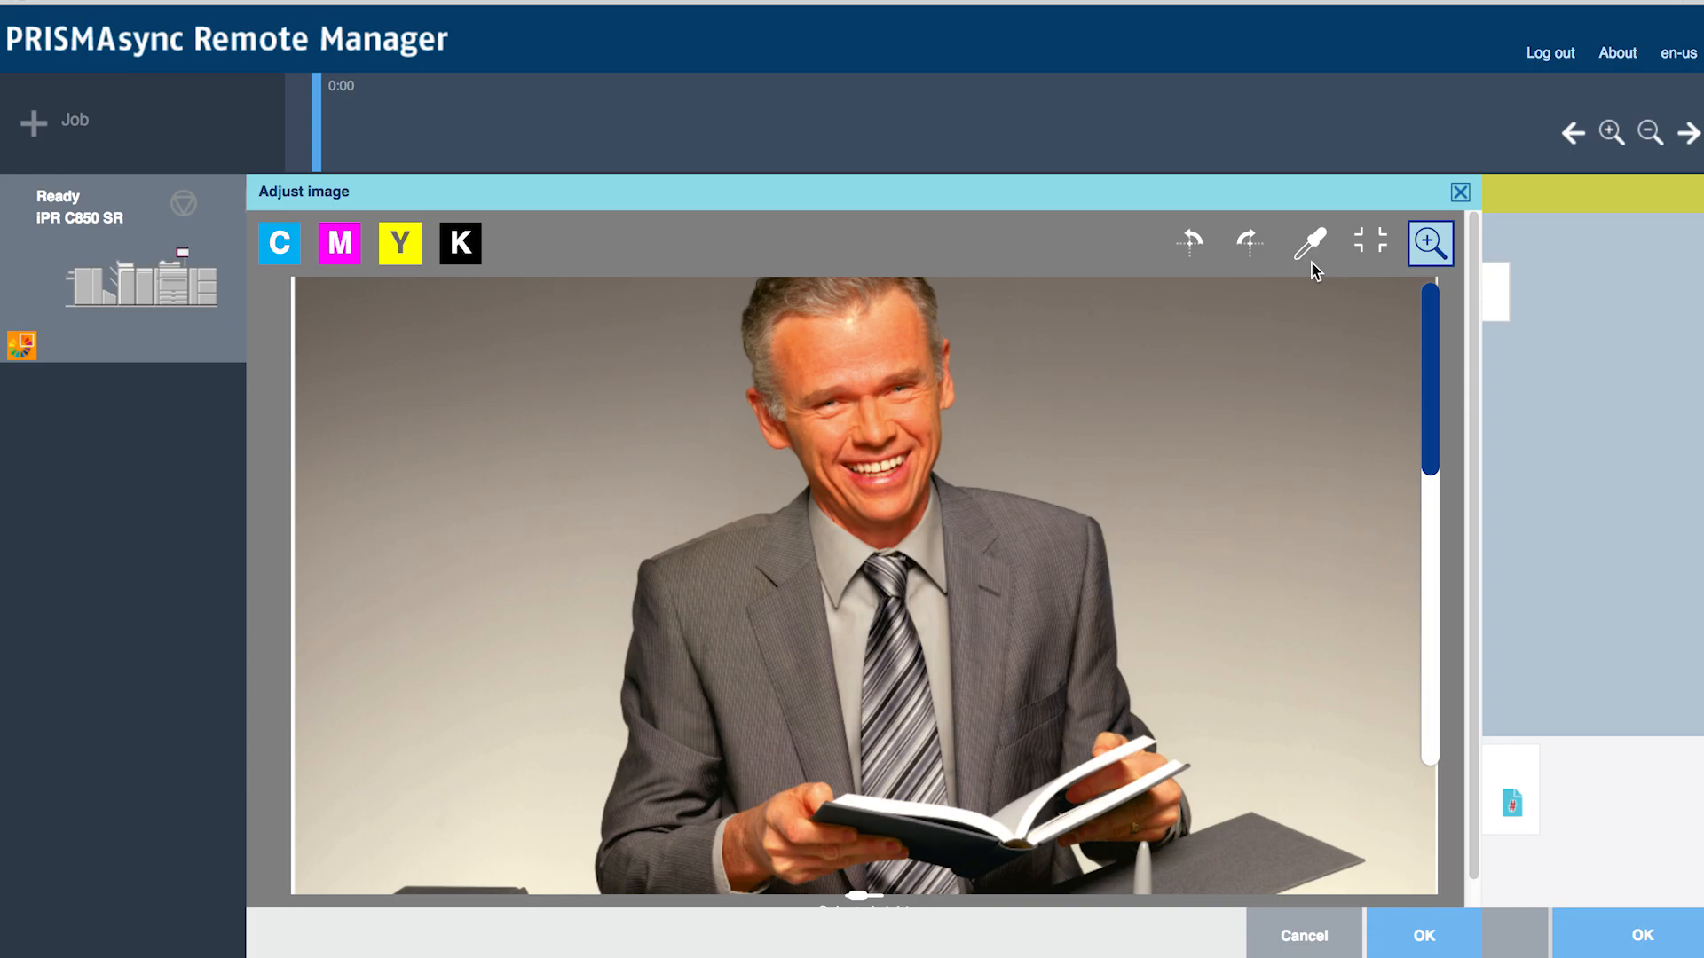
- Eyedropper the background, suit jacket, tie, and dark and light grey strip patches
click(1313, 243)
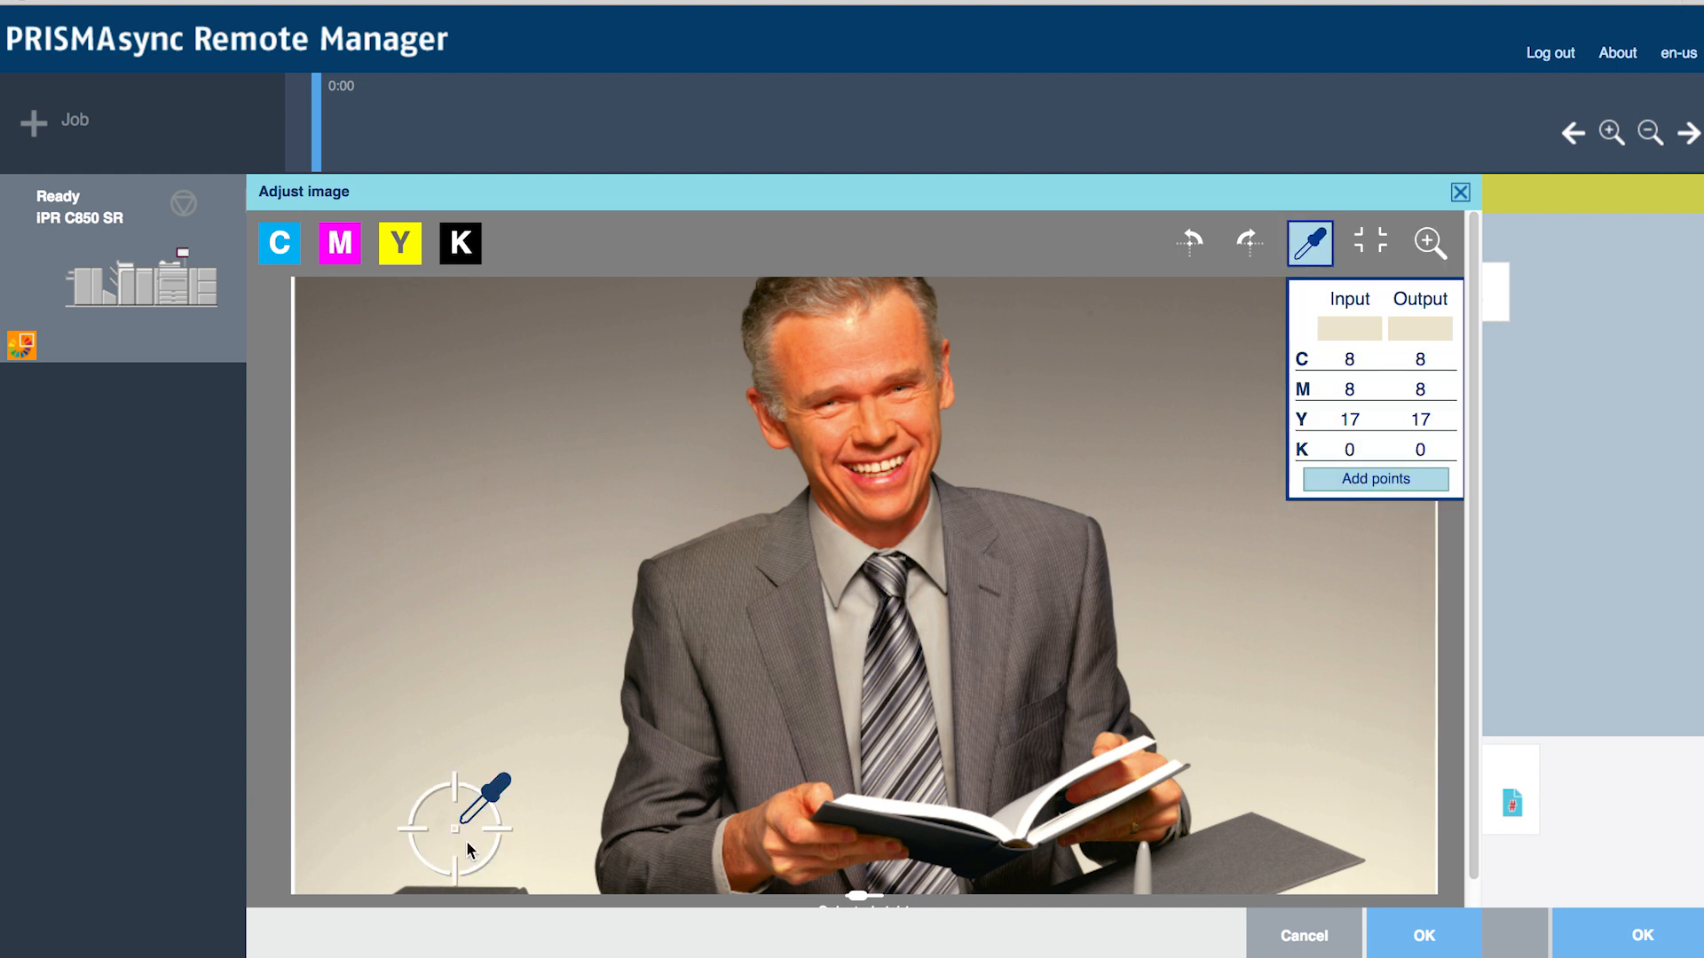
click(465, 595)
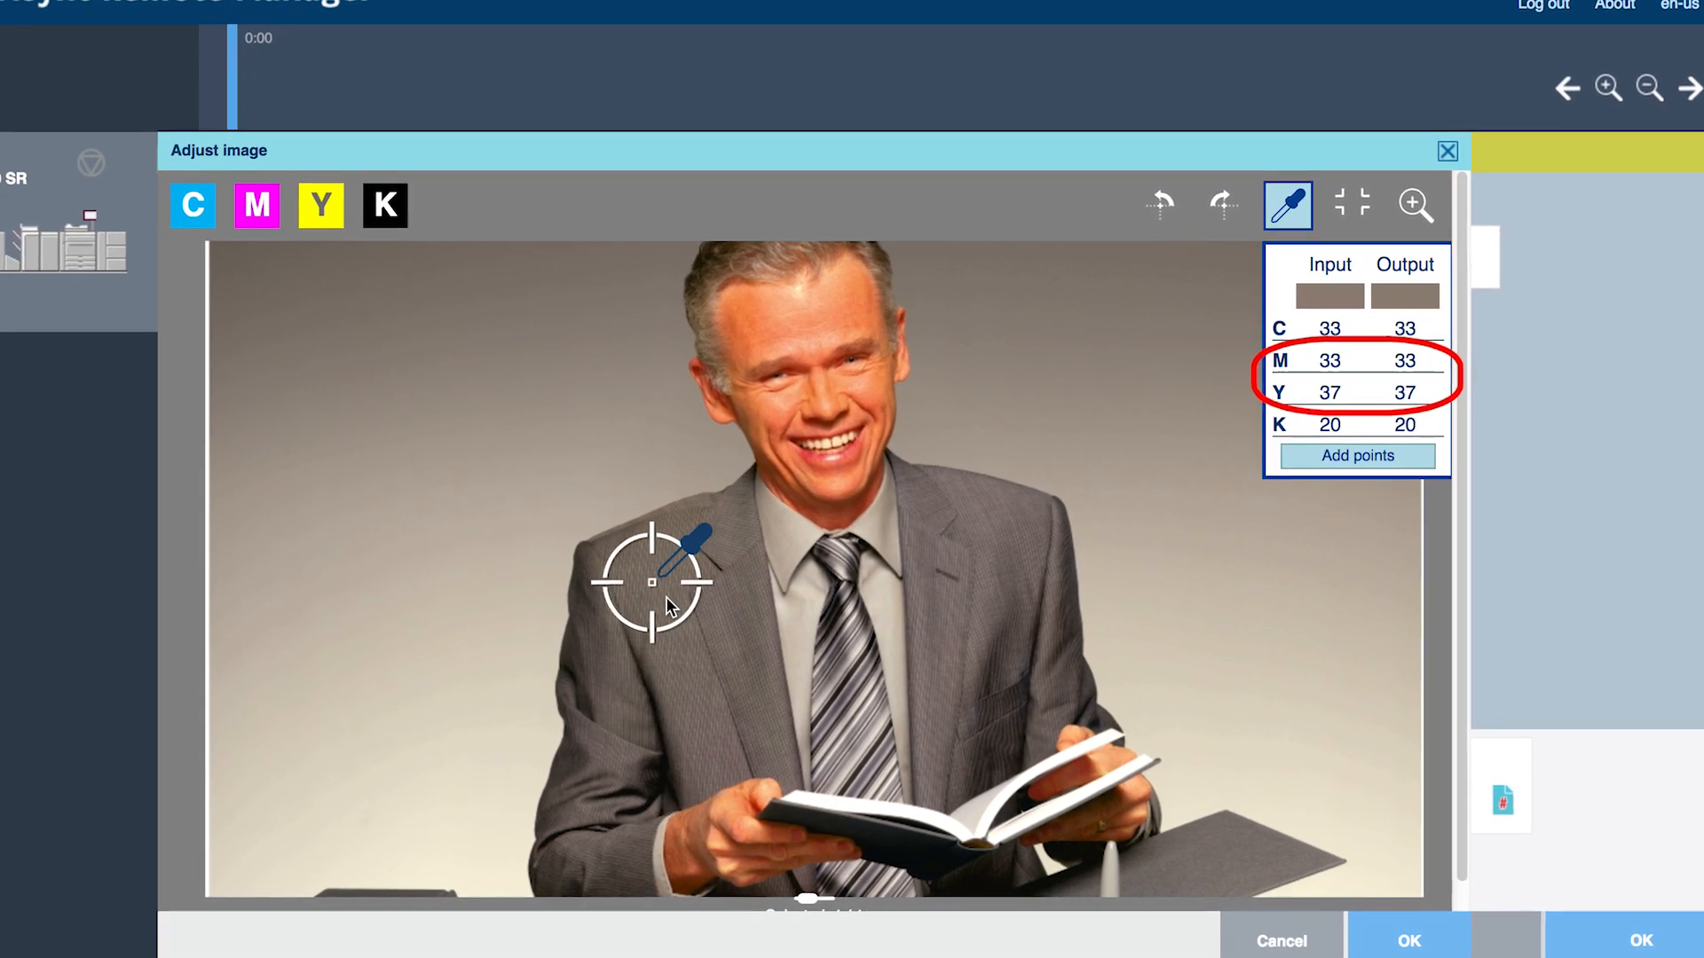
click(779, 658)
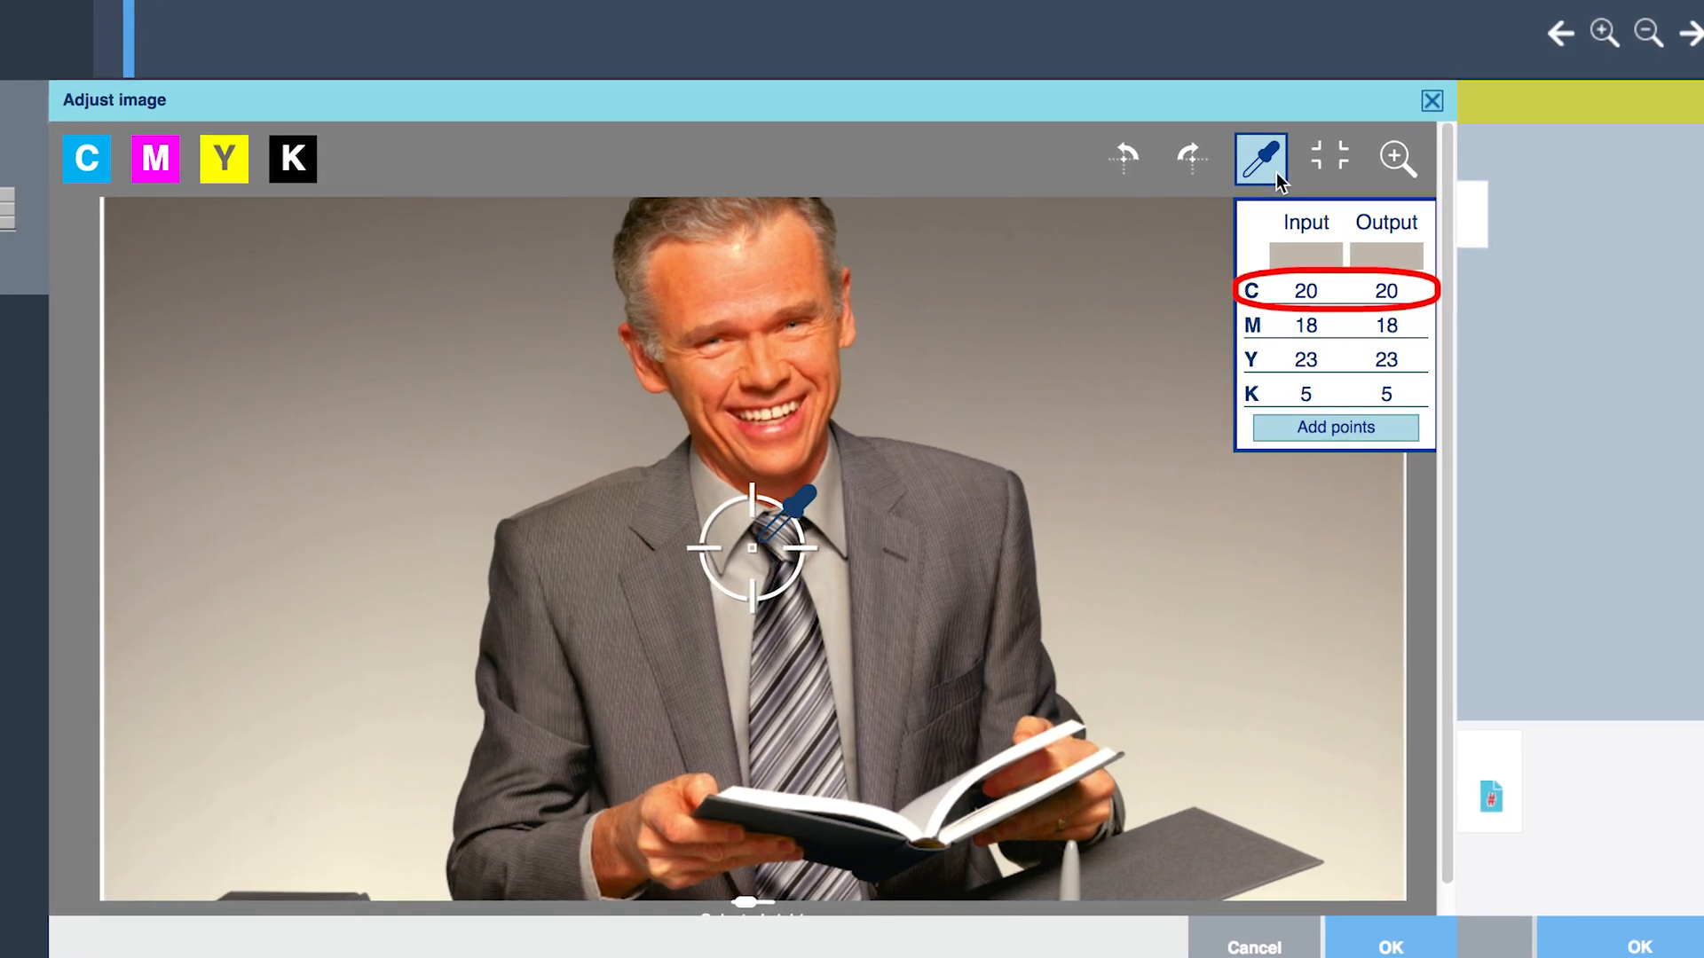
click(240, 821)
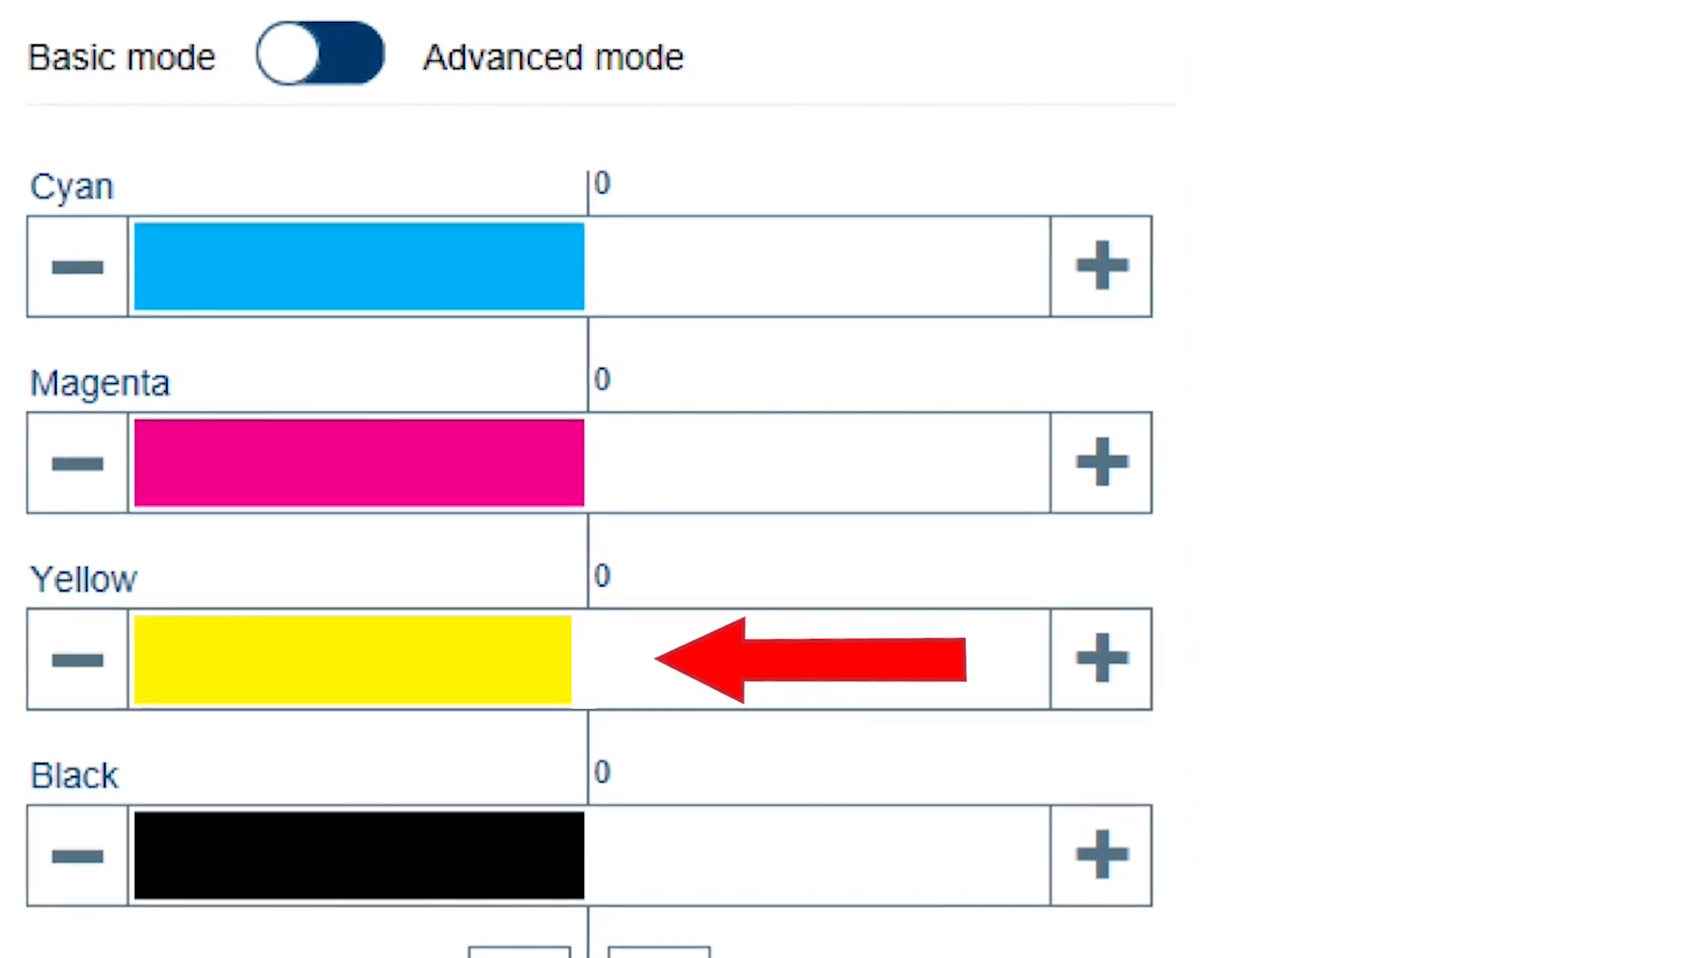
click(73, 662)
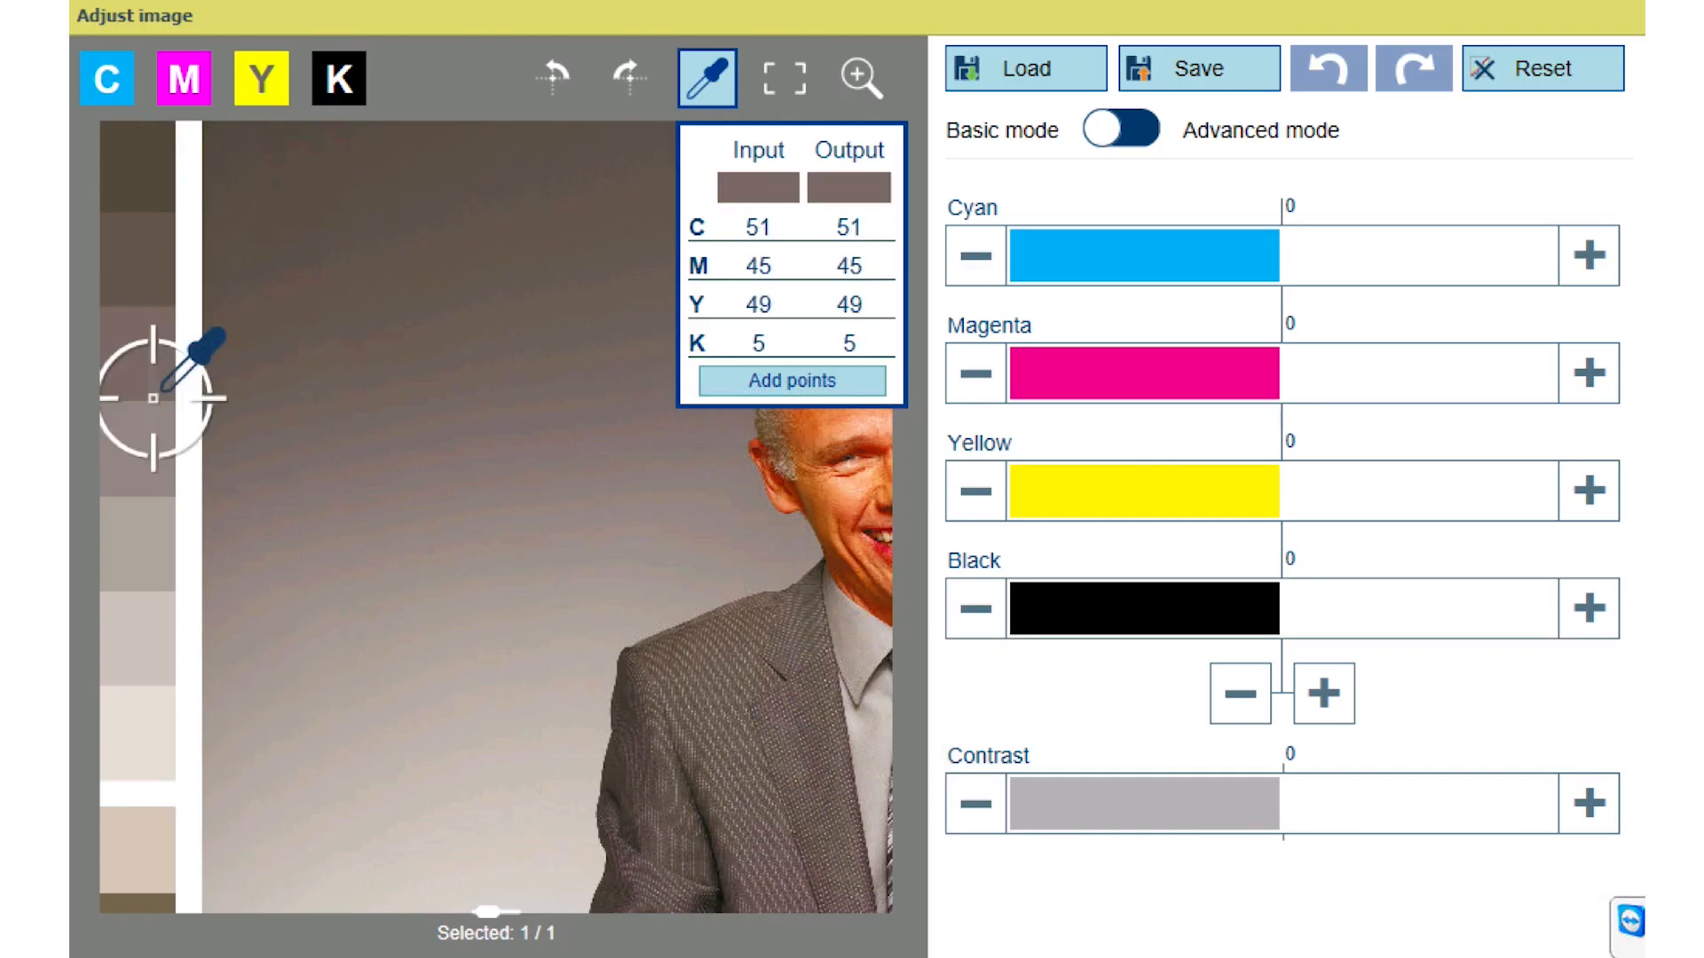
click(152, 733)
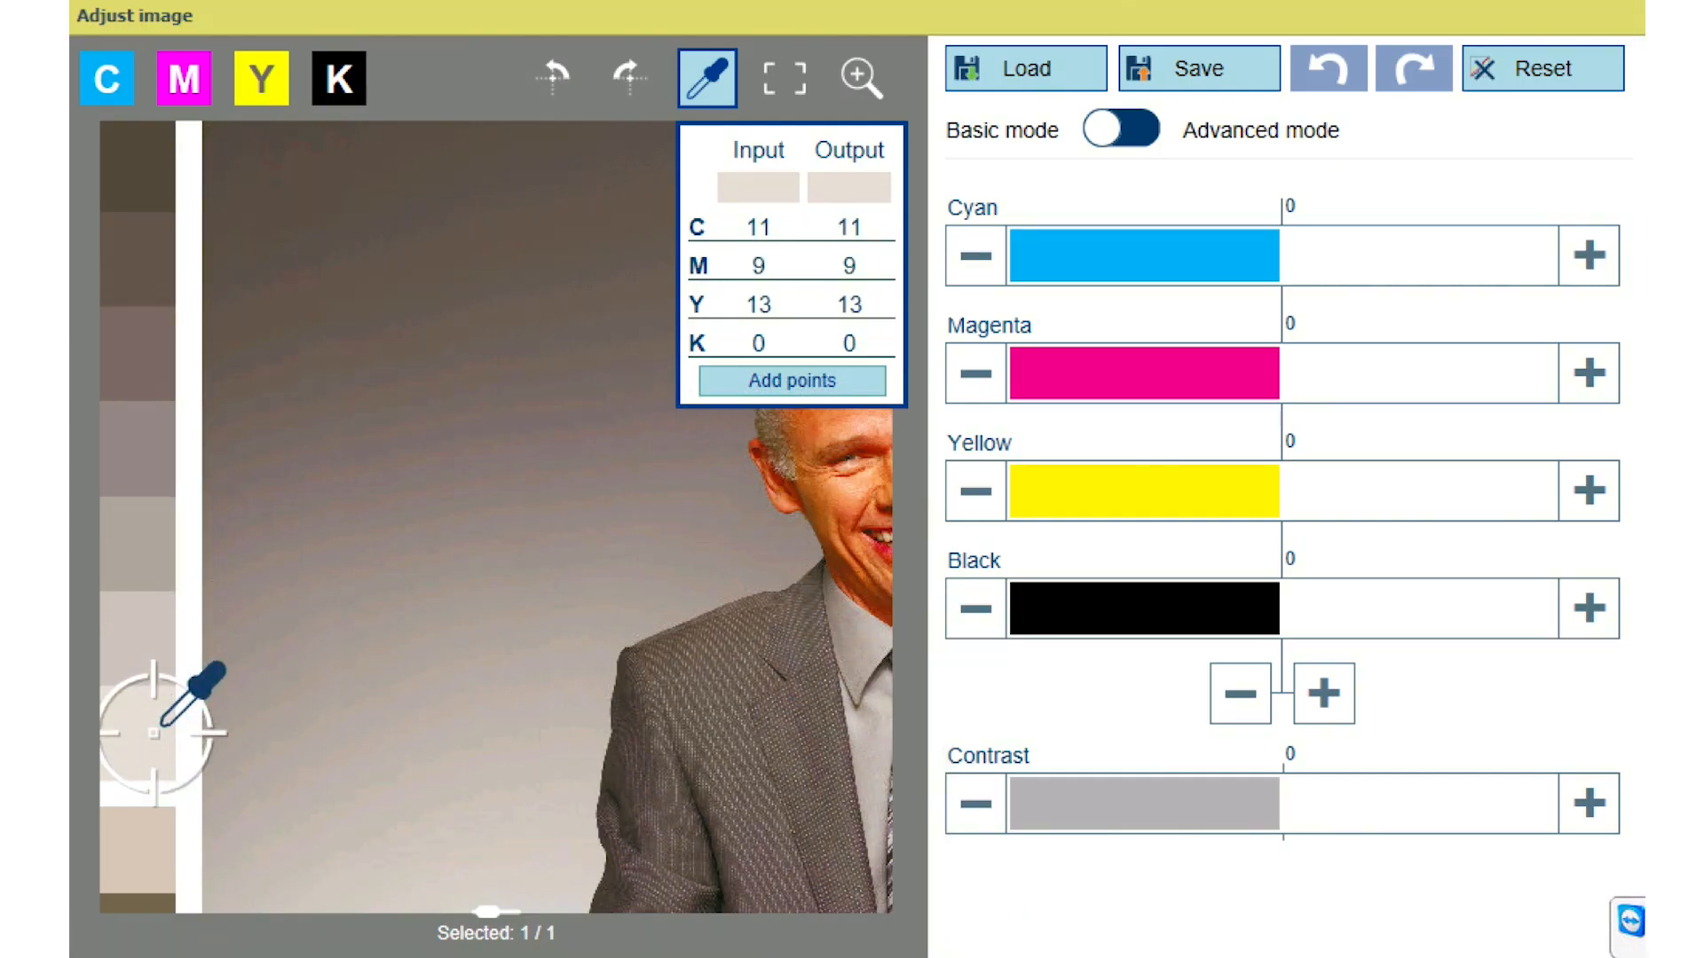
click(1120, 130)
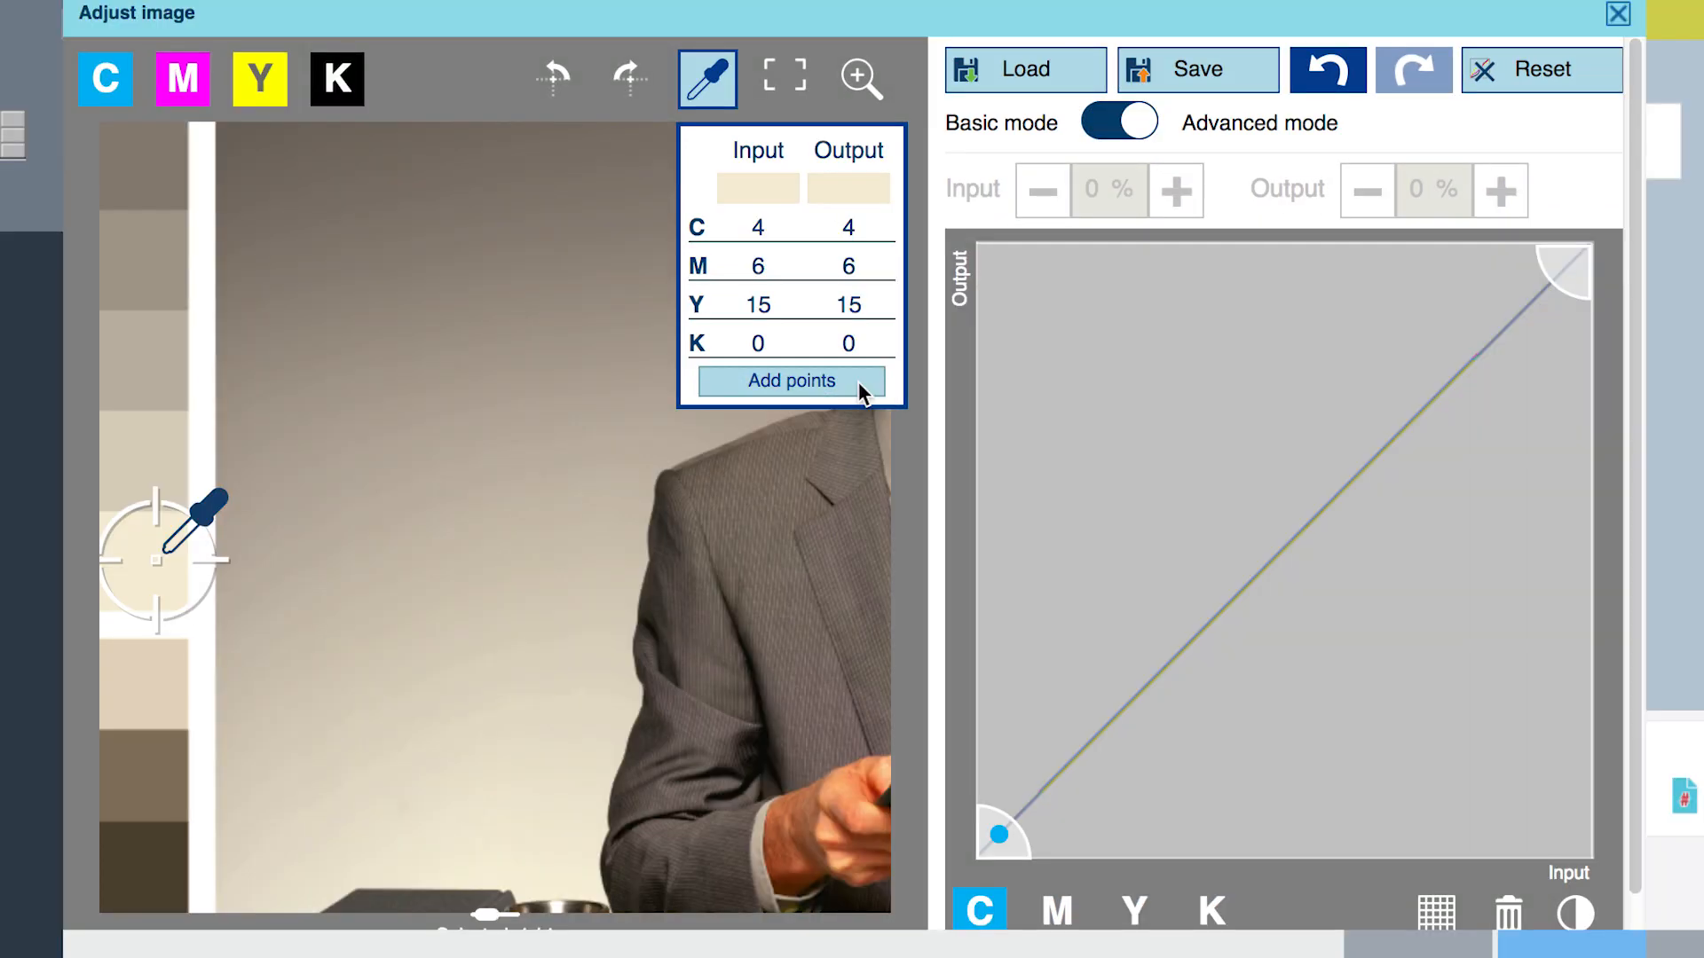
- Show grid lines over the curve graph and sample a darker background grey
click(1430, 910)
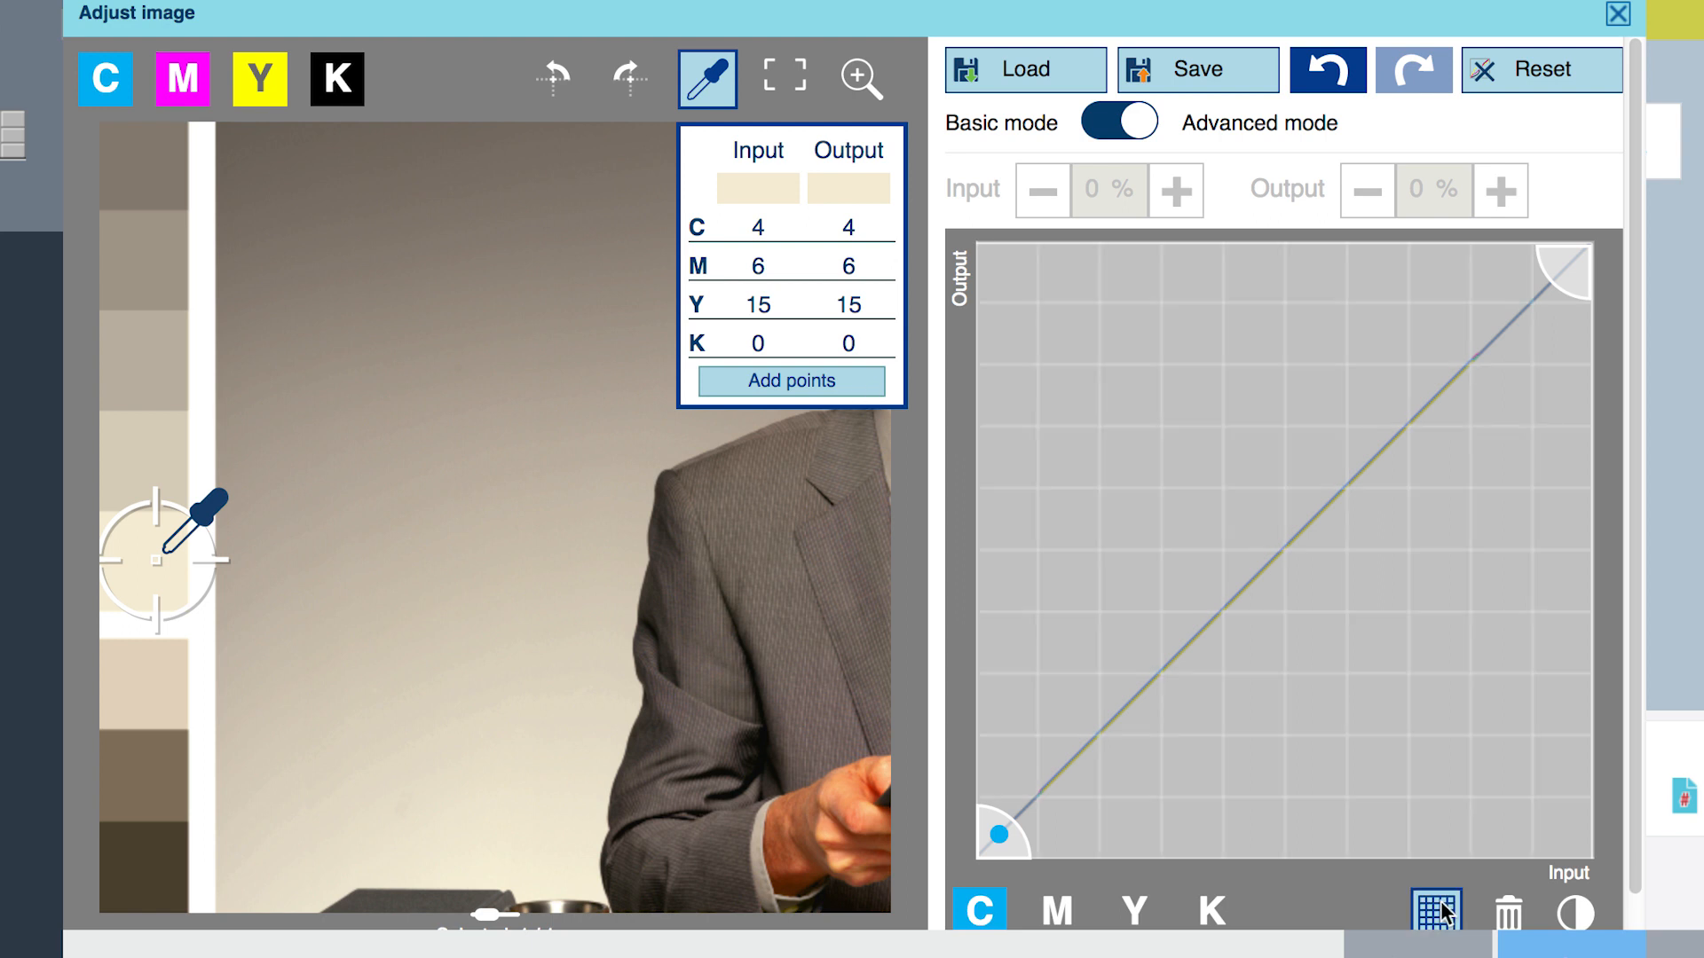
click(1136, 912)
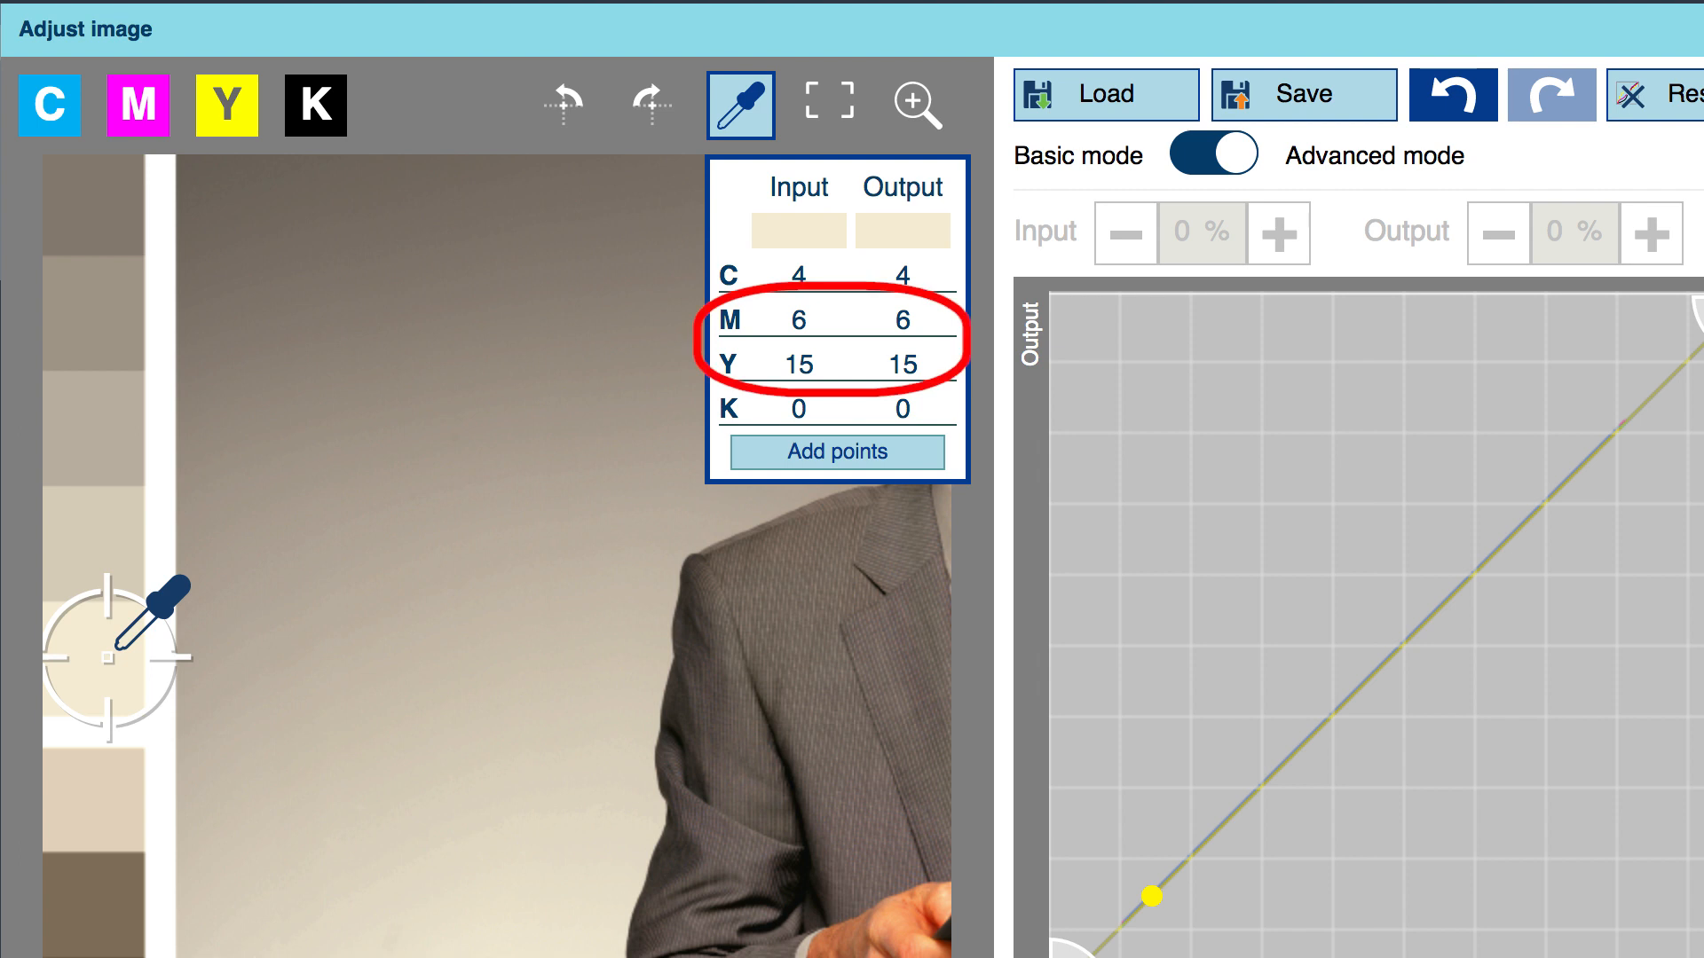
click(342, 321)
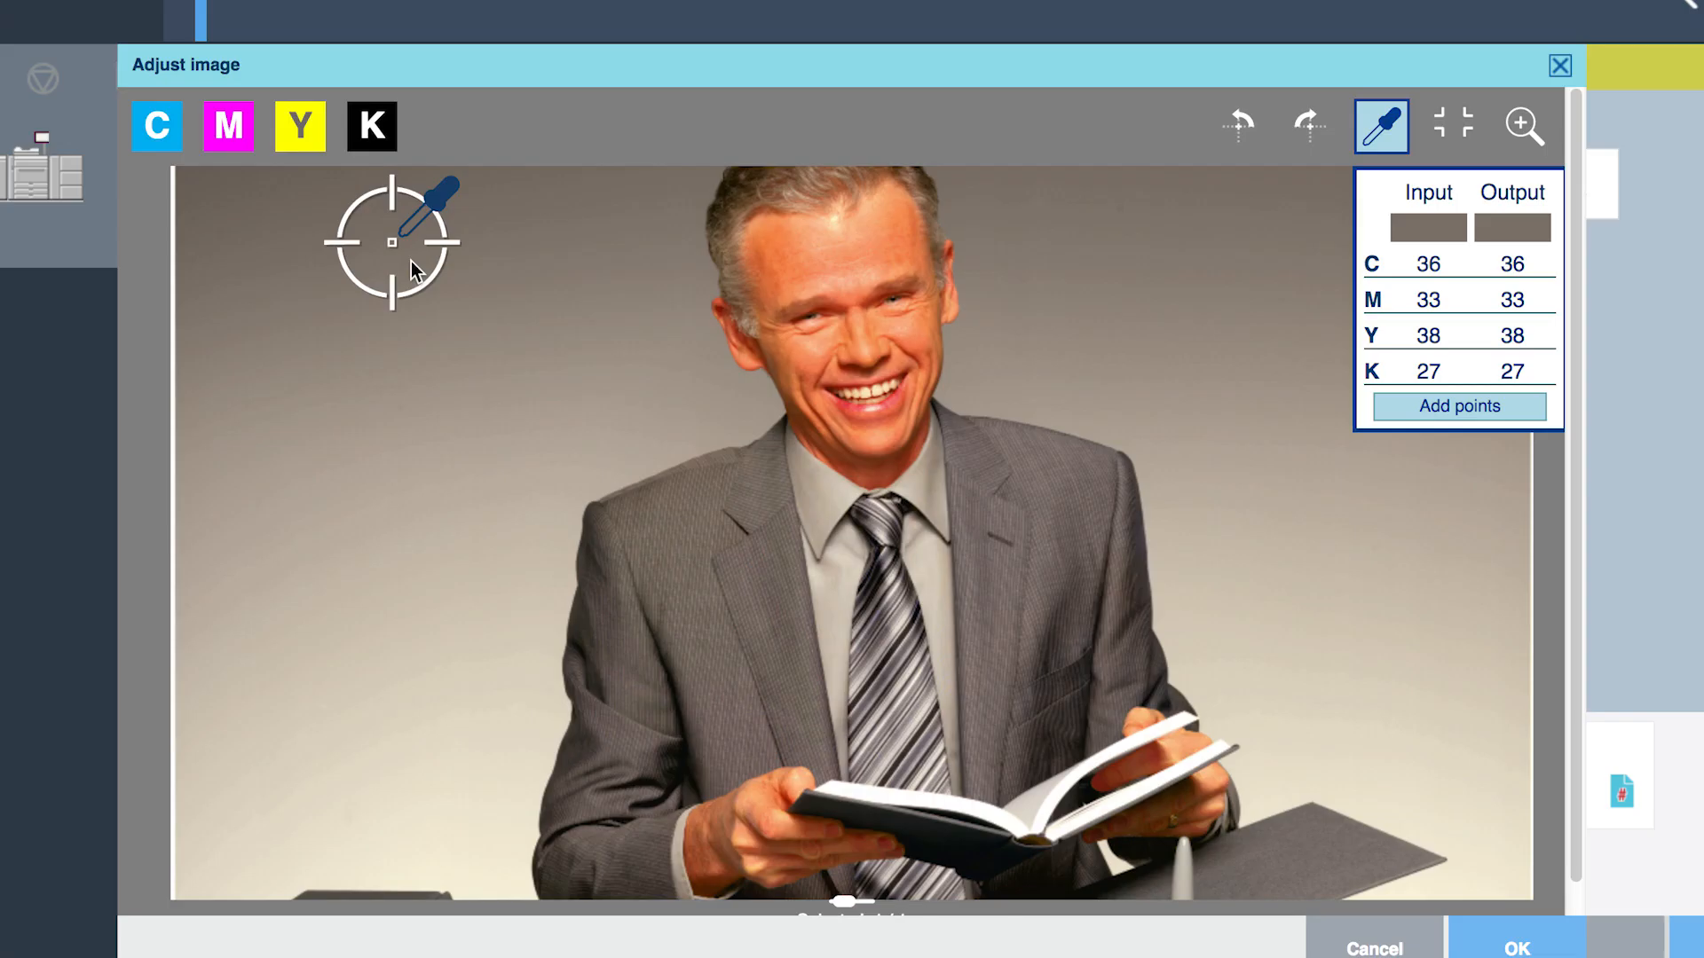
click(365, 843)
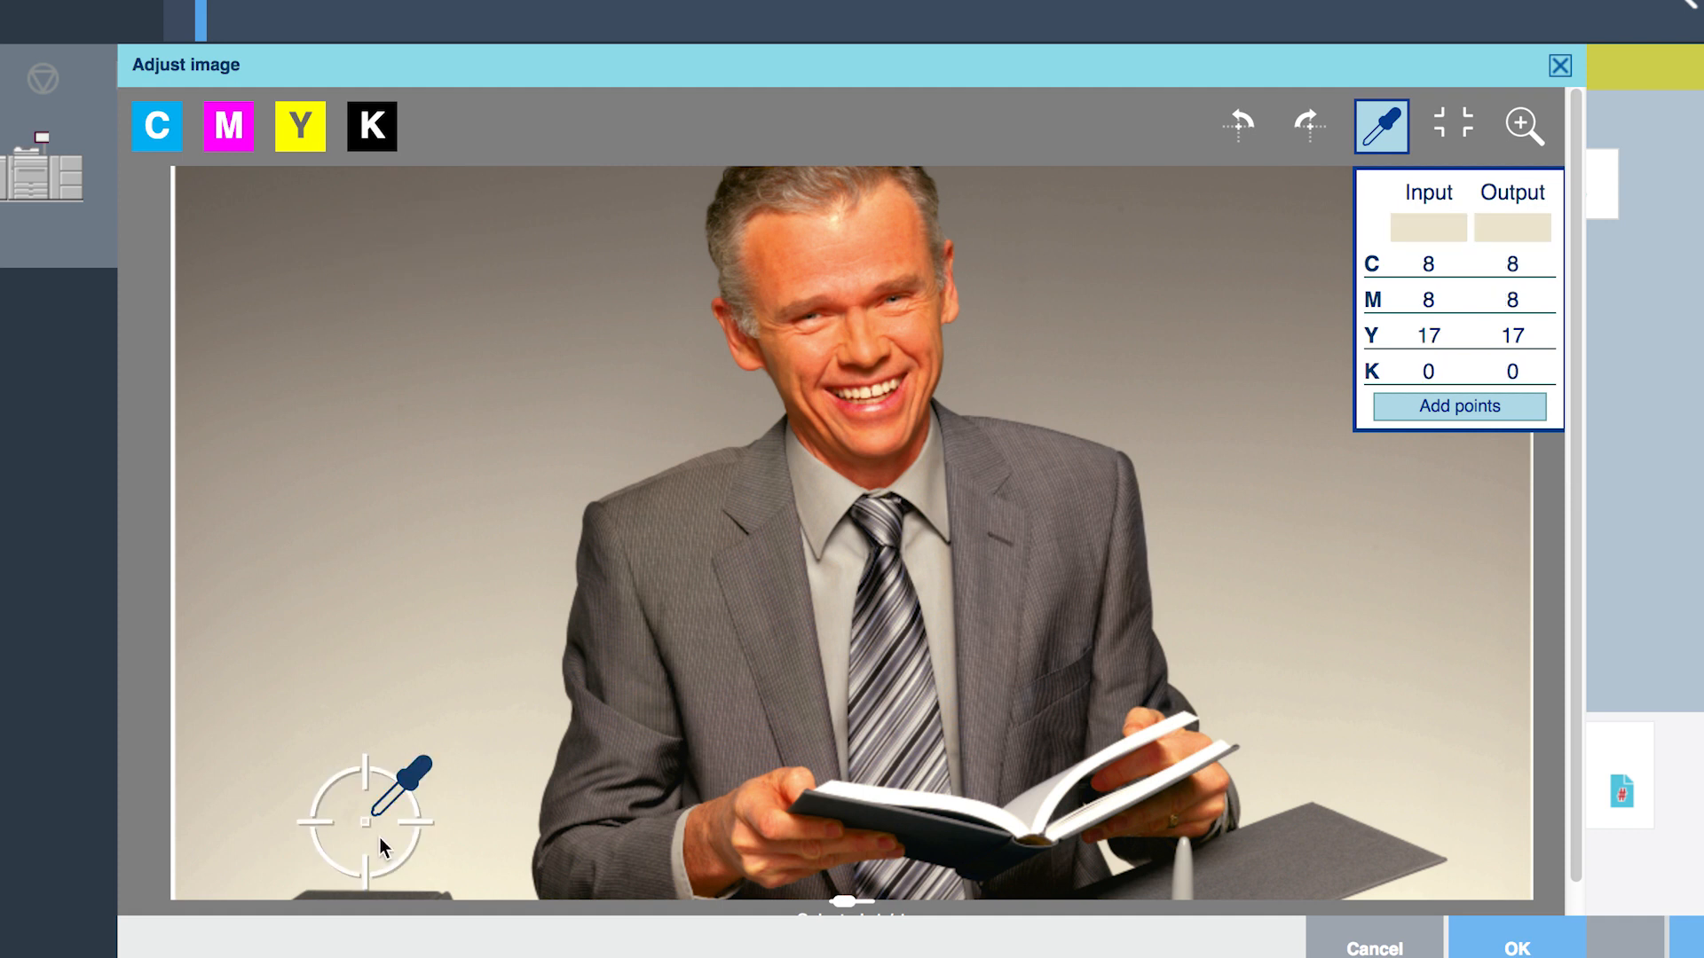
click(389, 244)
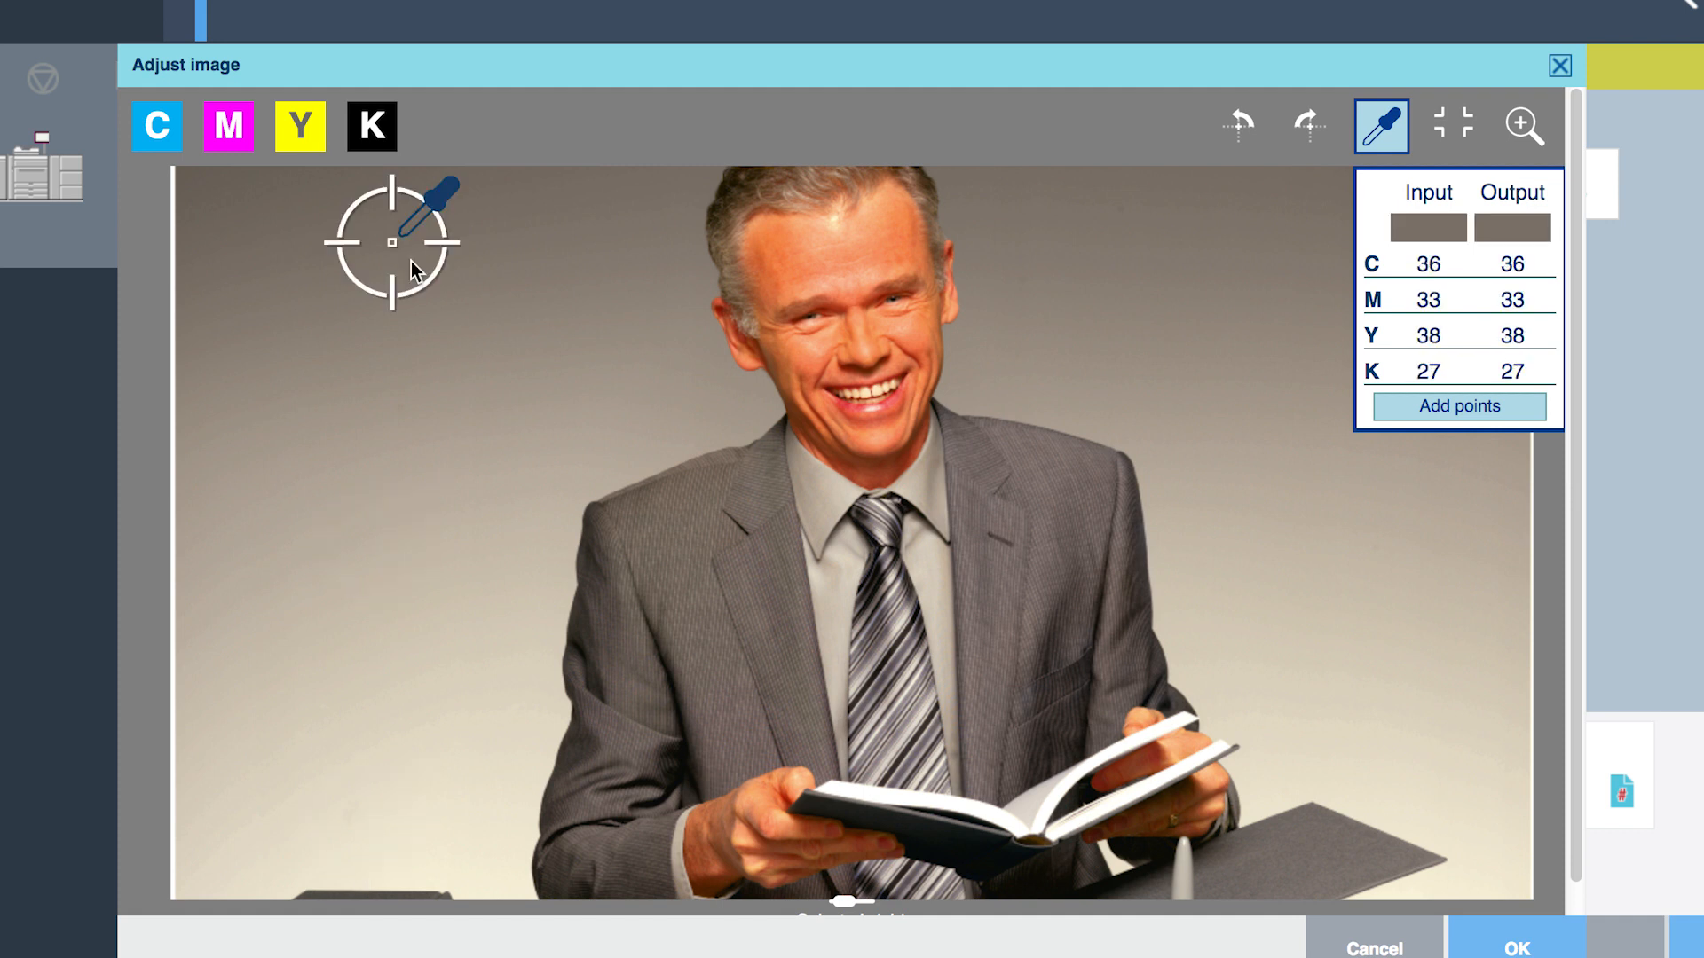
click(365, 827)
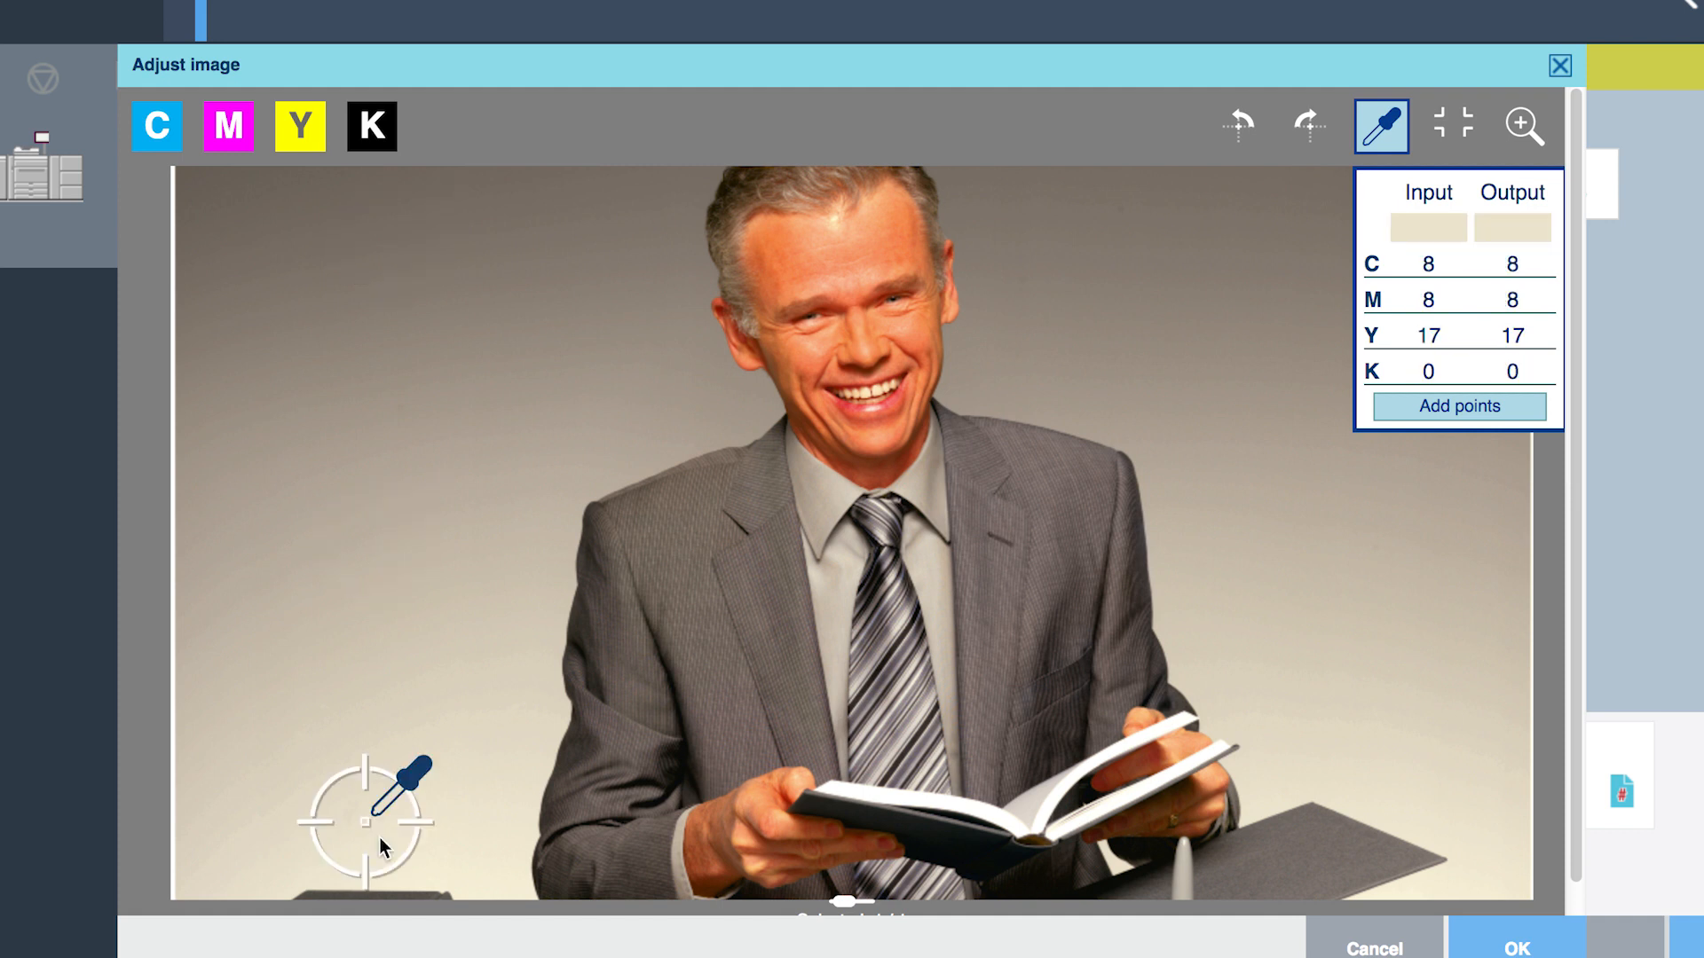
click(388, 244)
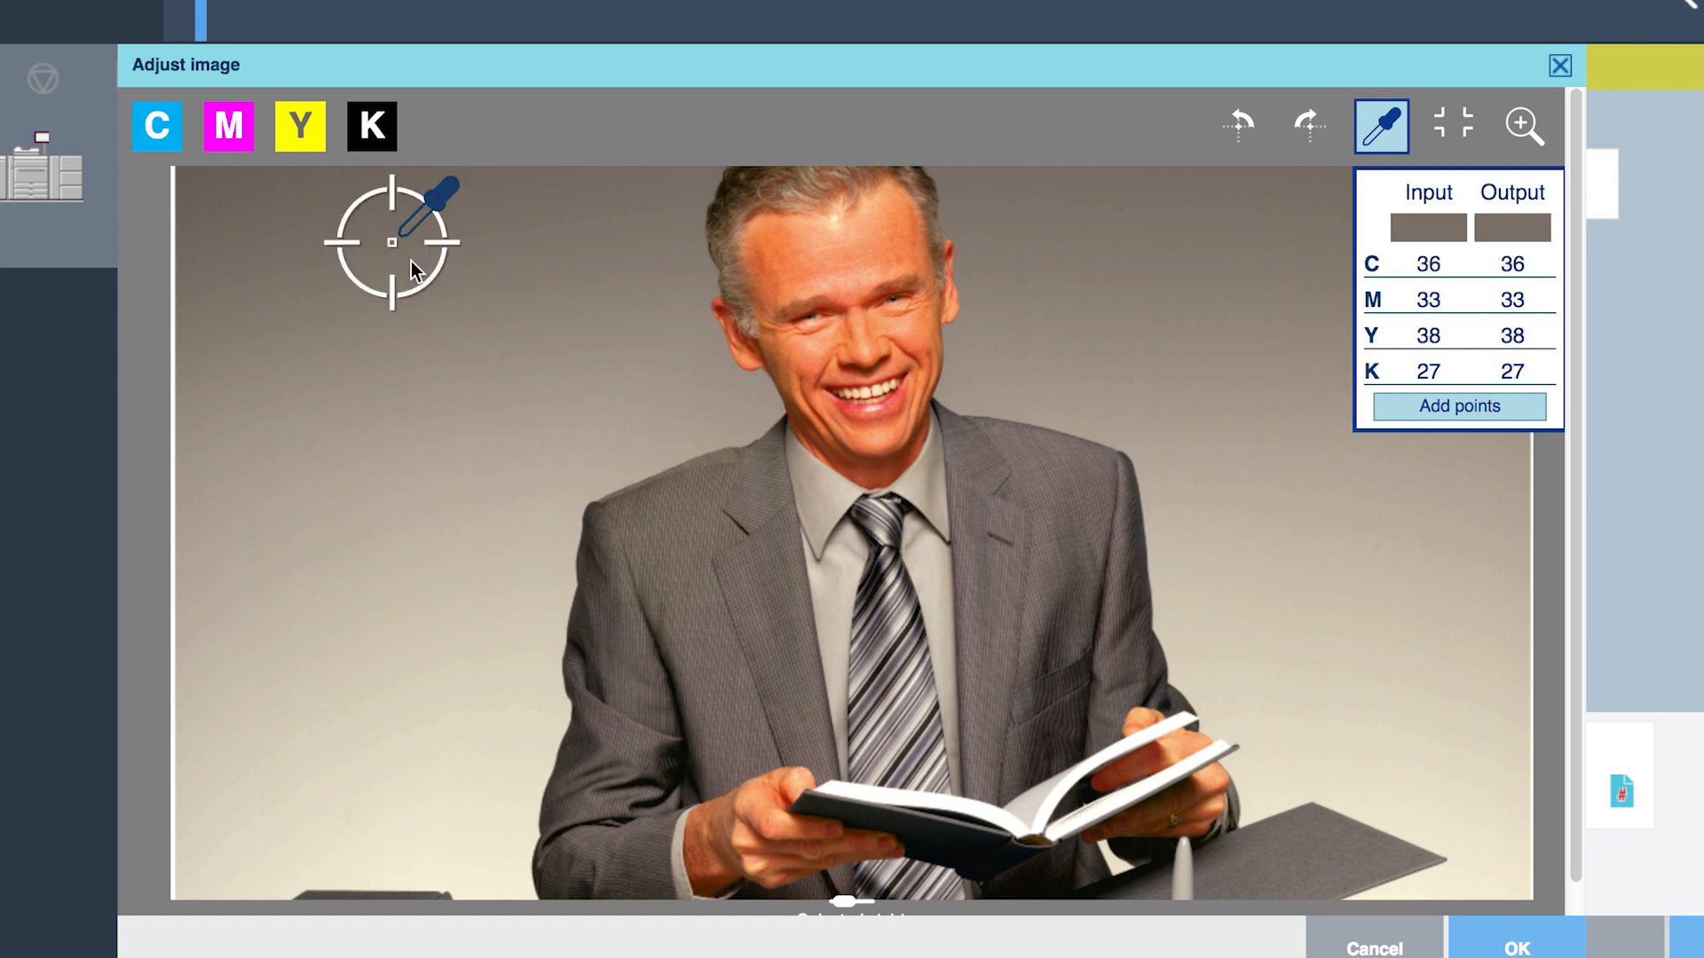
click(375, 545)
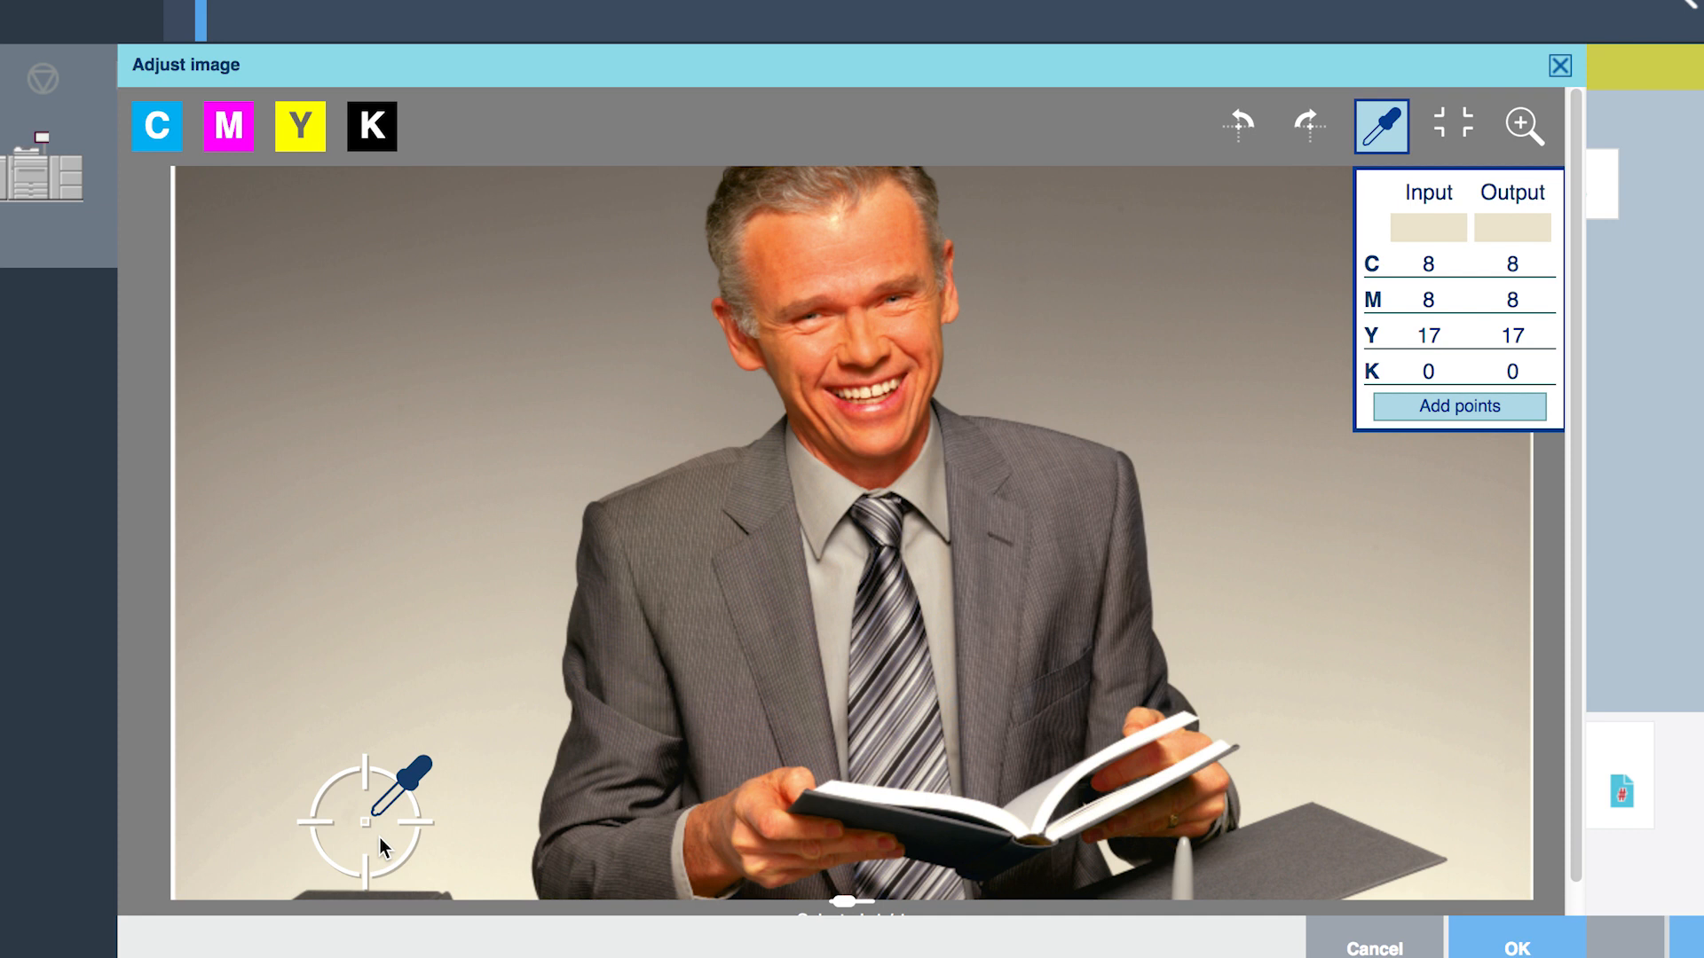
- On the yellow curve, pull the 15% anchor down to 6% output
click(1161, 105)
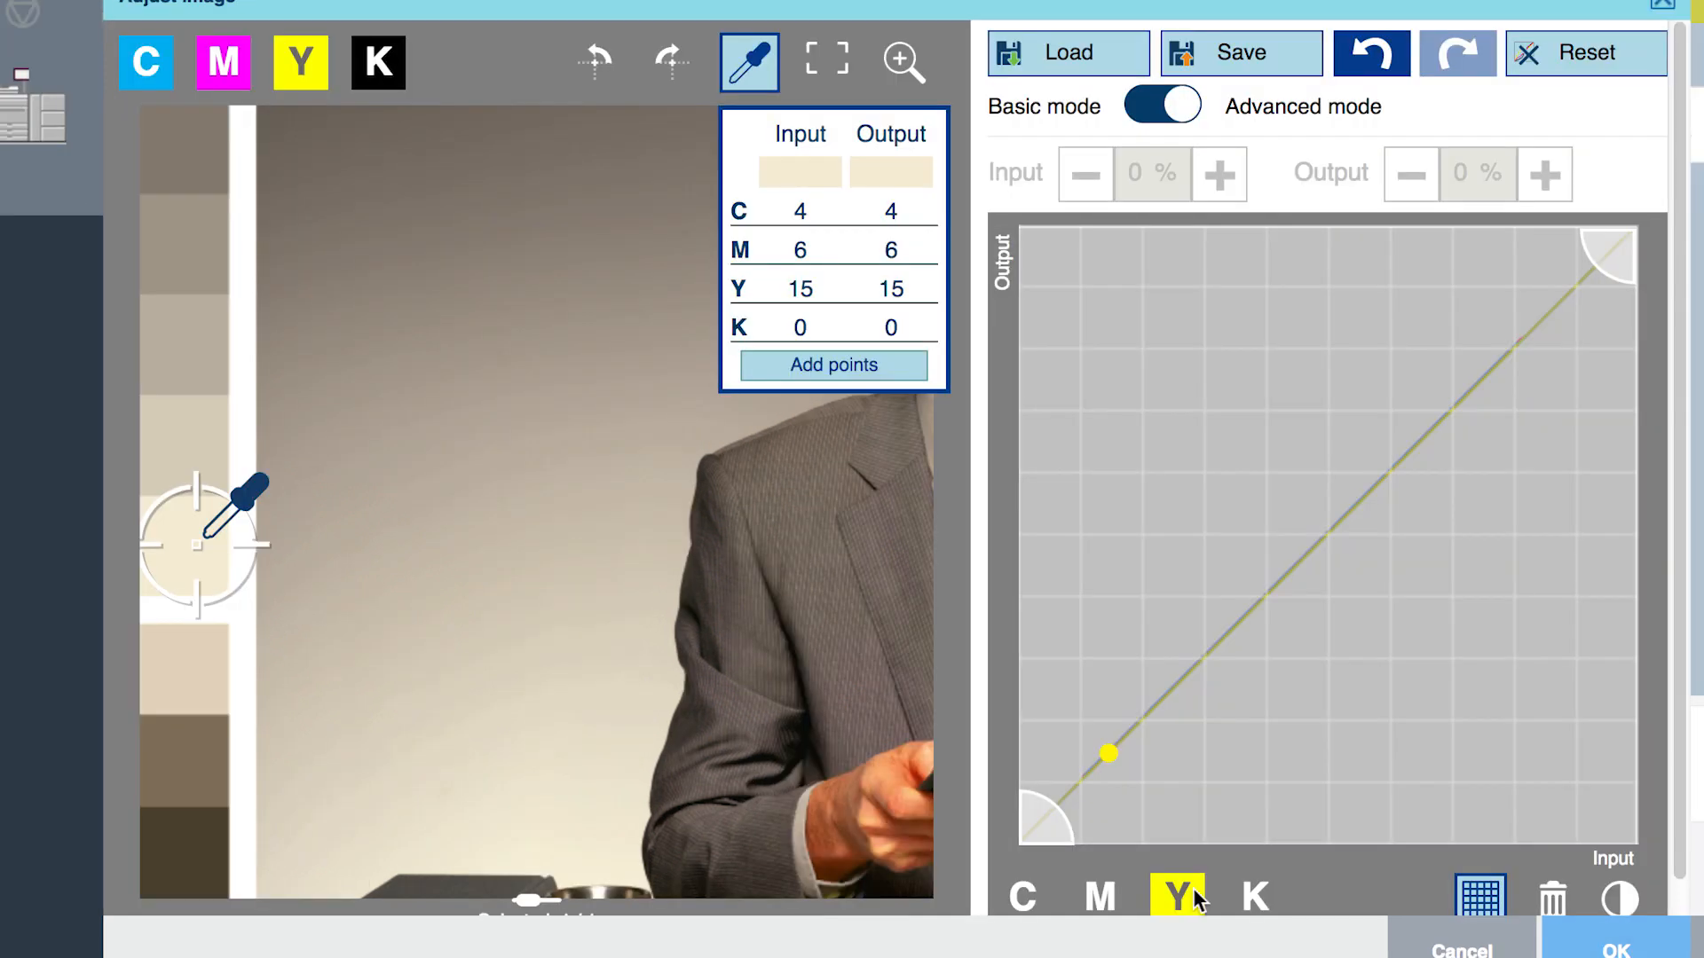
click(1107, 753)
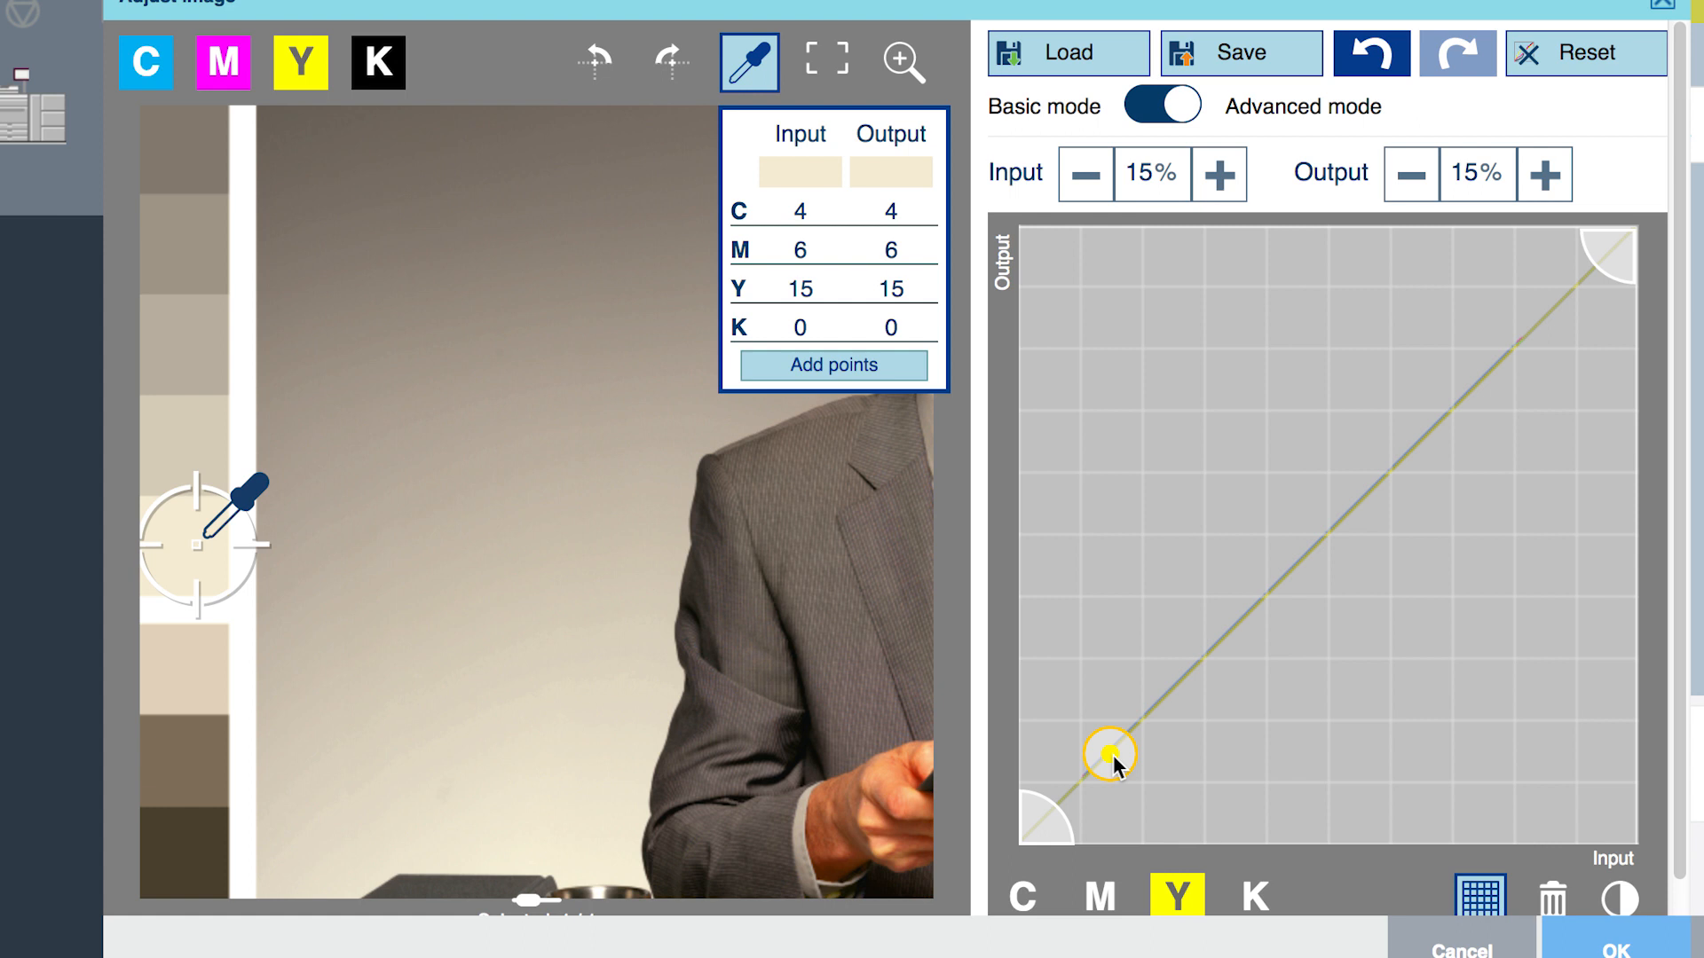
drag(1108, 755, 1108, 809)
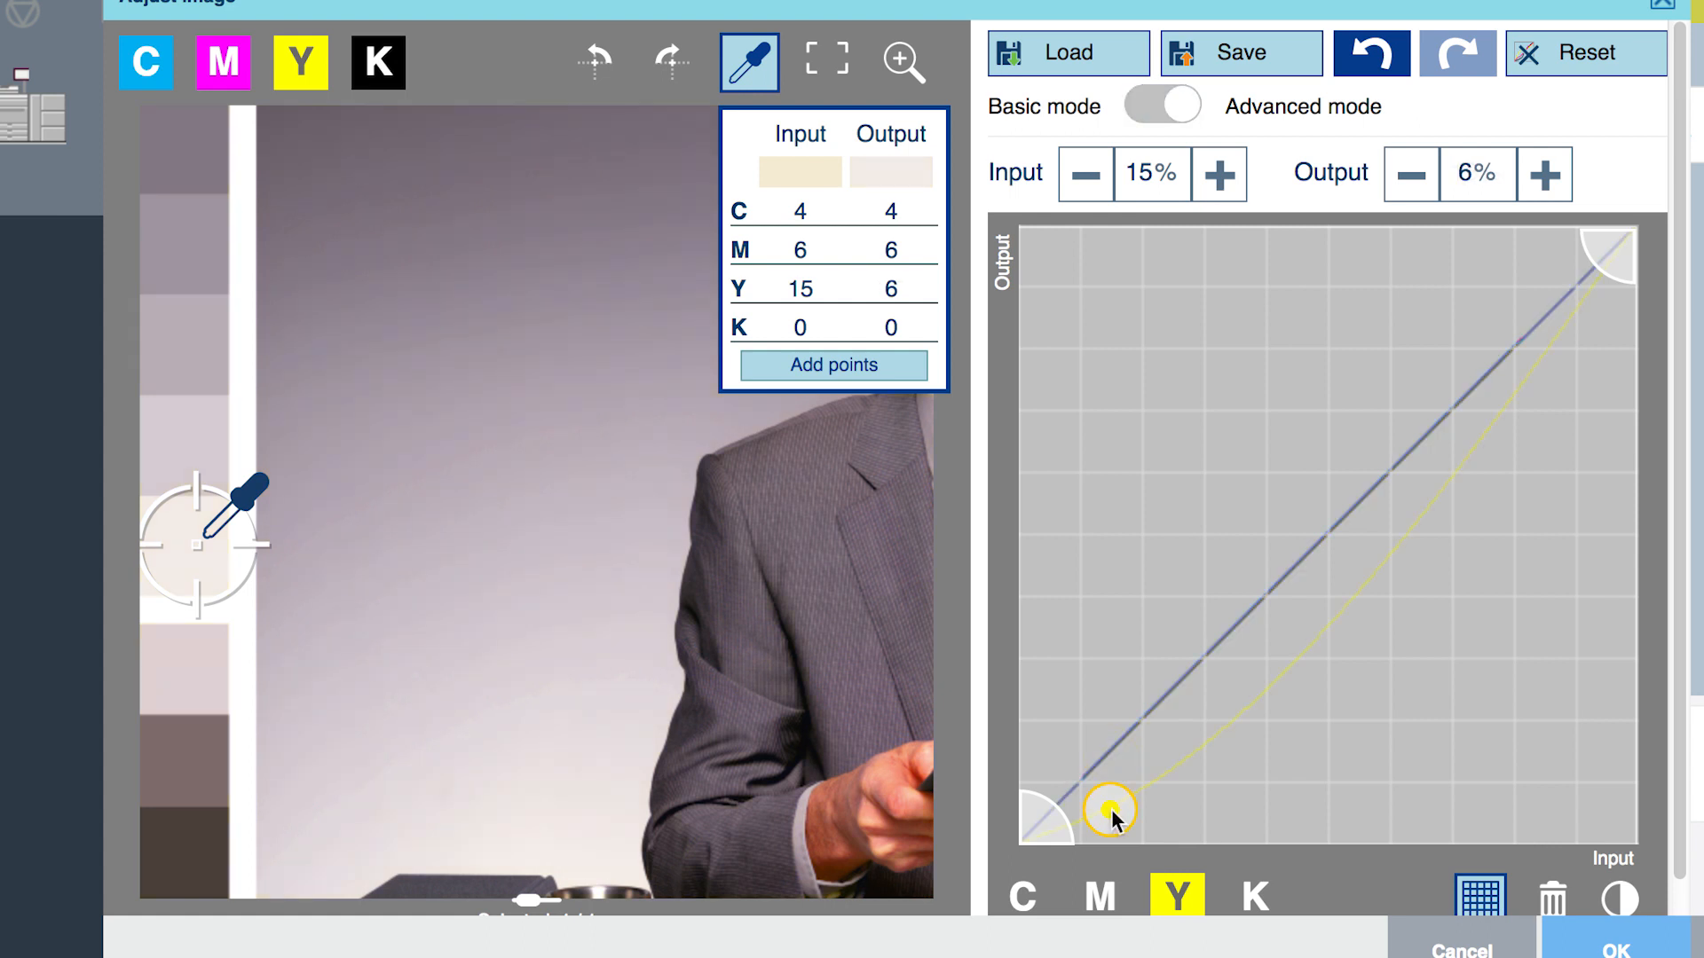
- Sample the strip's dark grey patch and place a yellow anchor at 58% in, 56% out
click(192, 161)
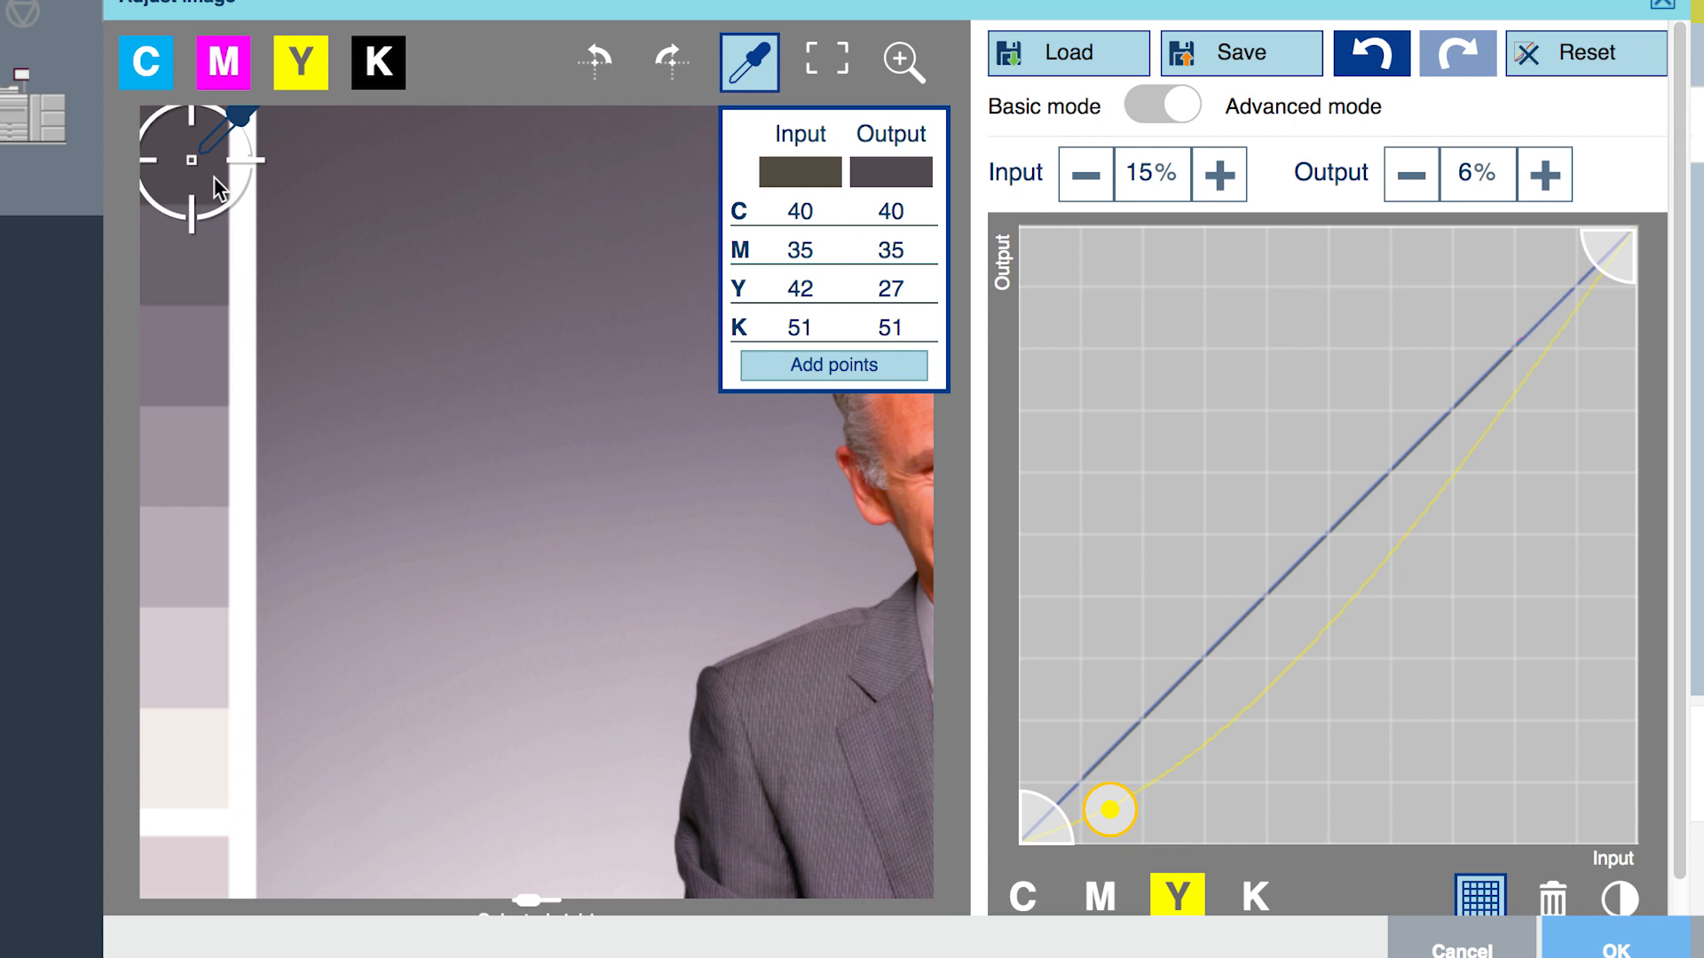
drag(1110, 810, 1279, 684)
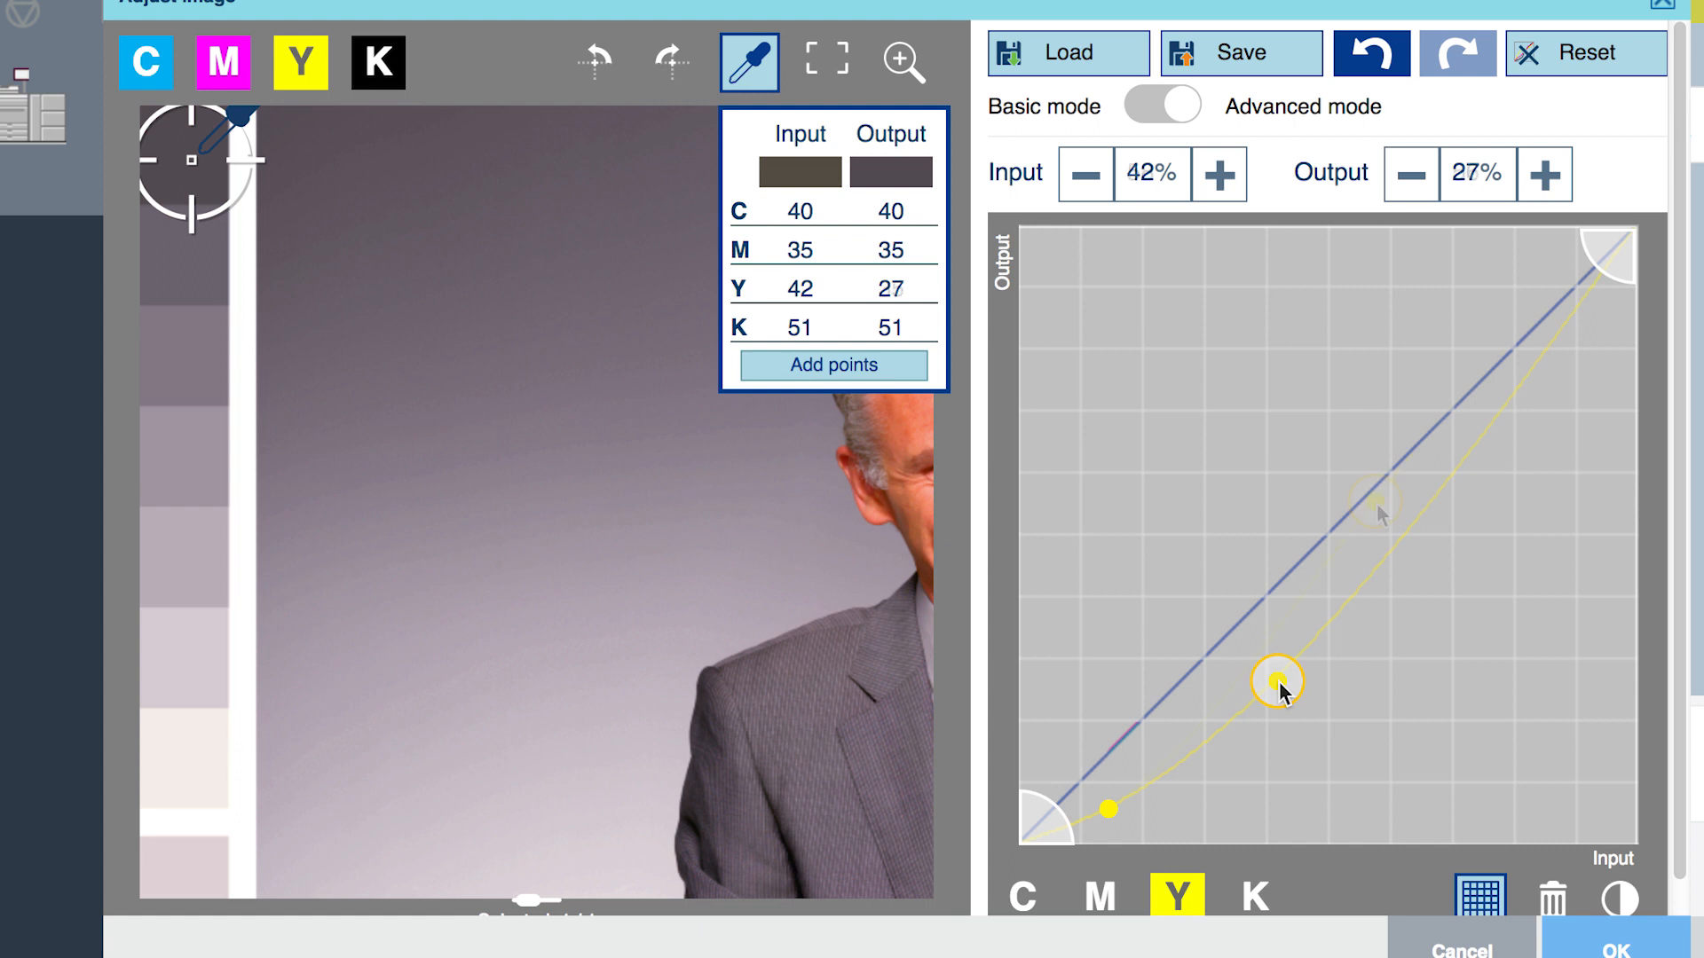
drag(1280, 683, 1372, 502)
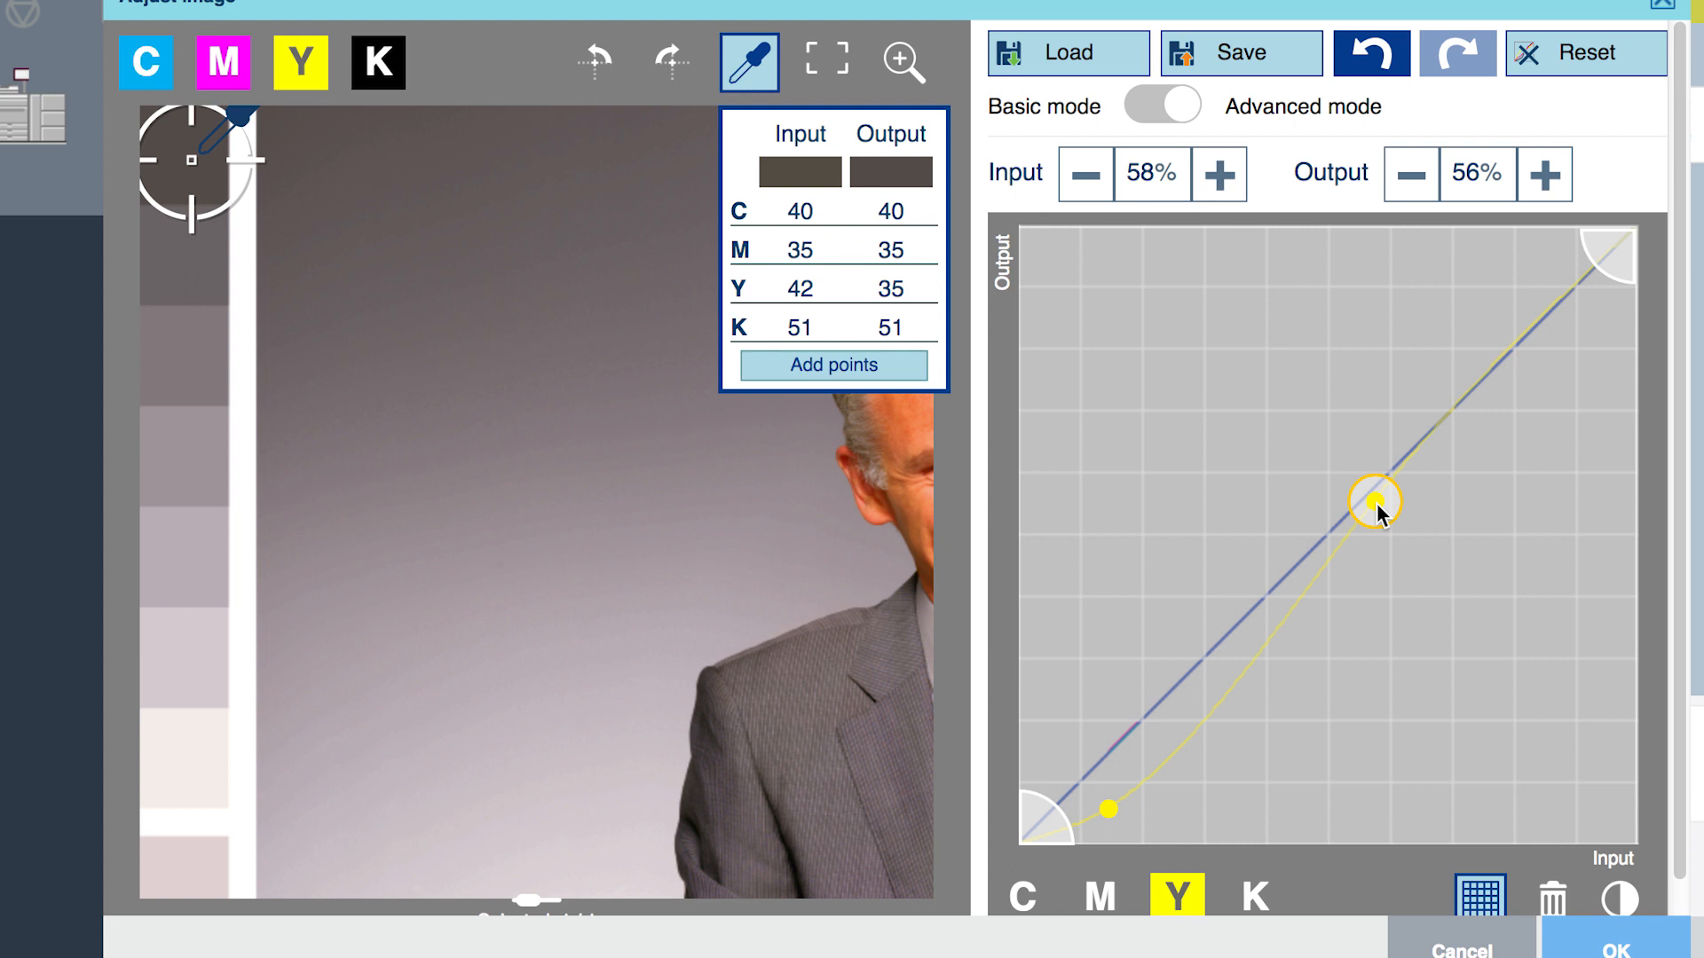
click(192, 365)
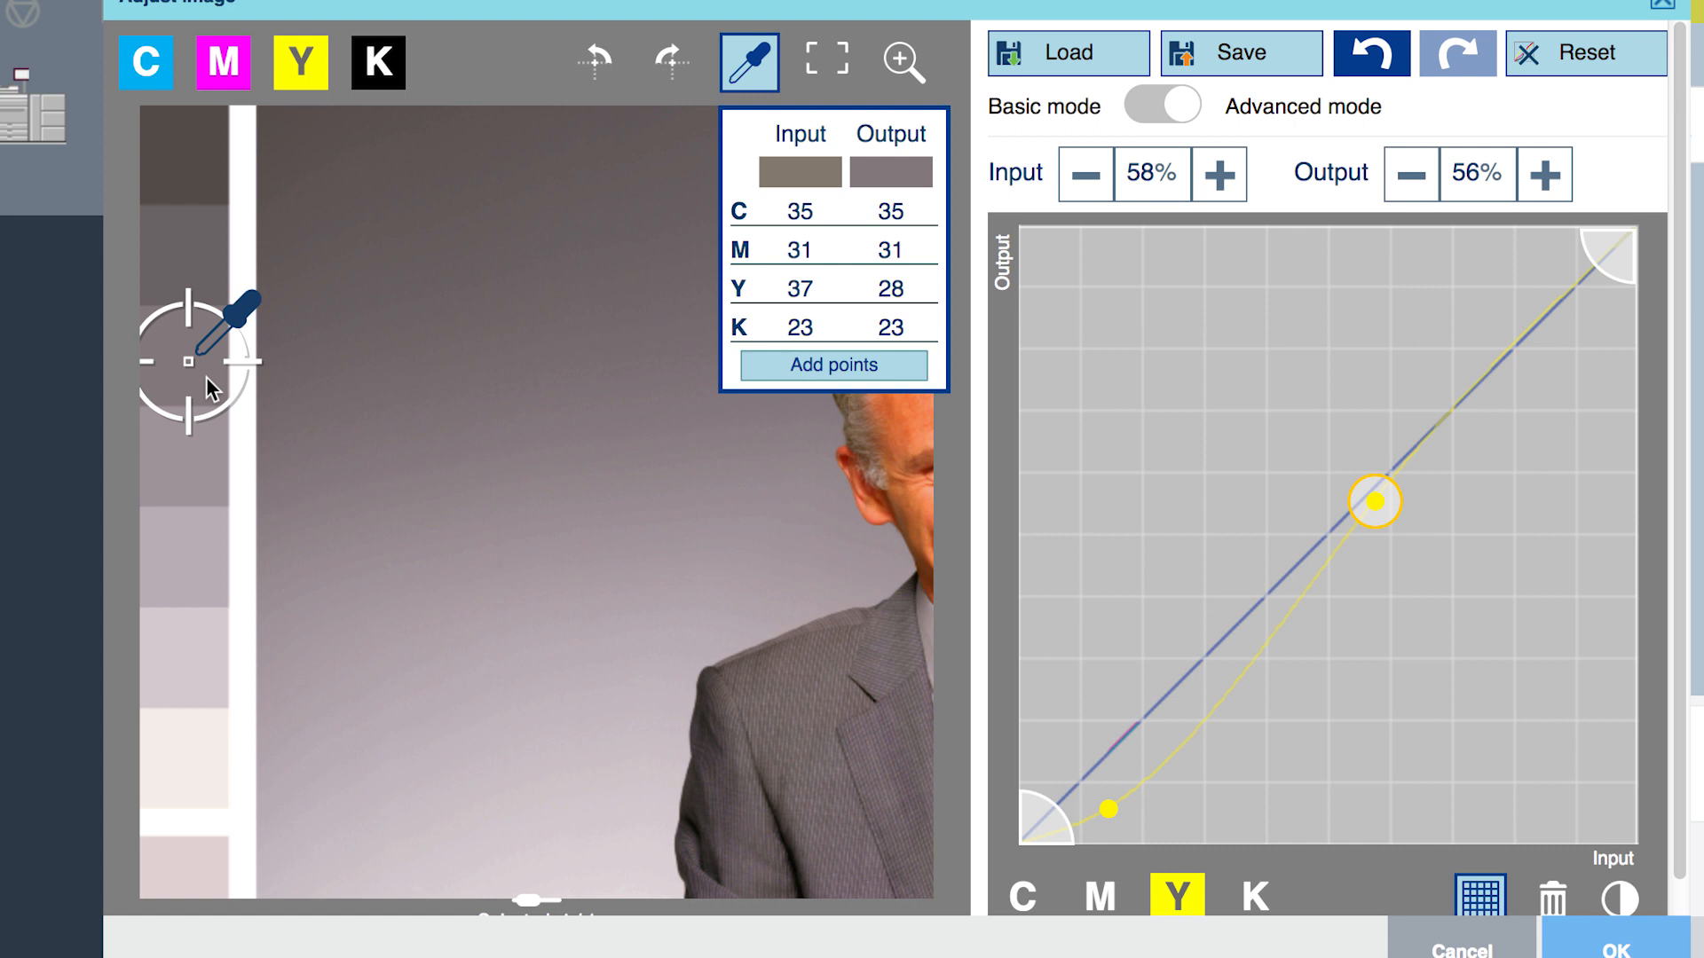
- Drag a yellow anchor to 37% in, 28% out, then sample the blue-grey background
drag(1371, 502, 1245, 674)
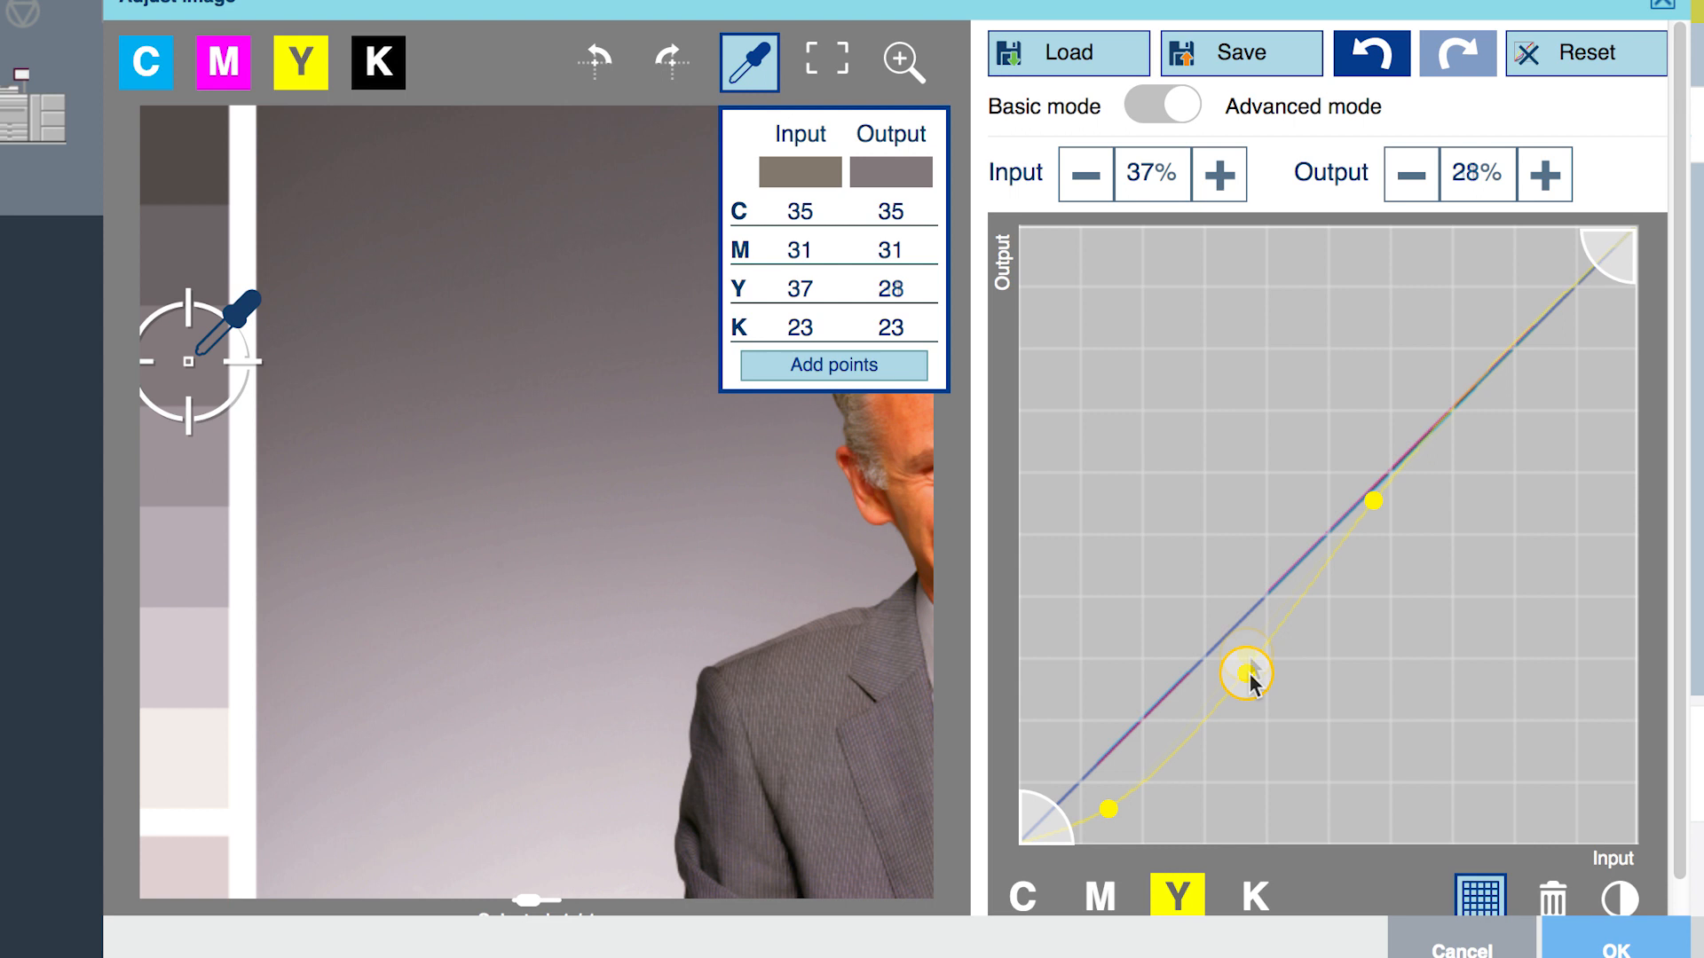
drag(1246, 674, 1246, 660)
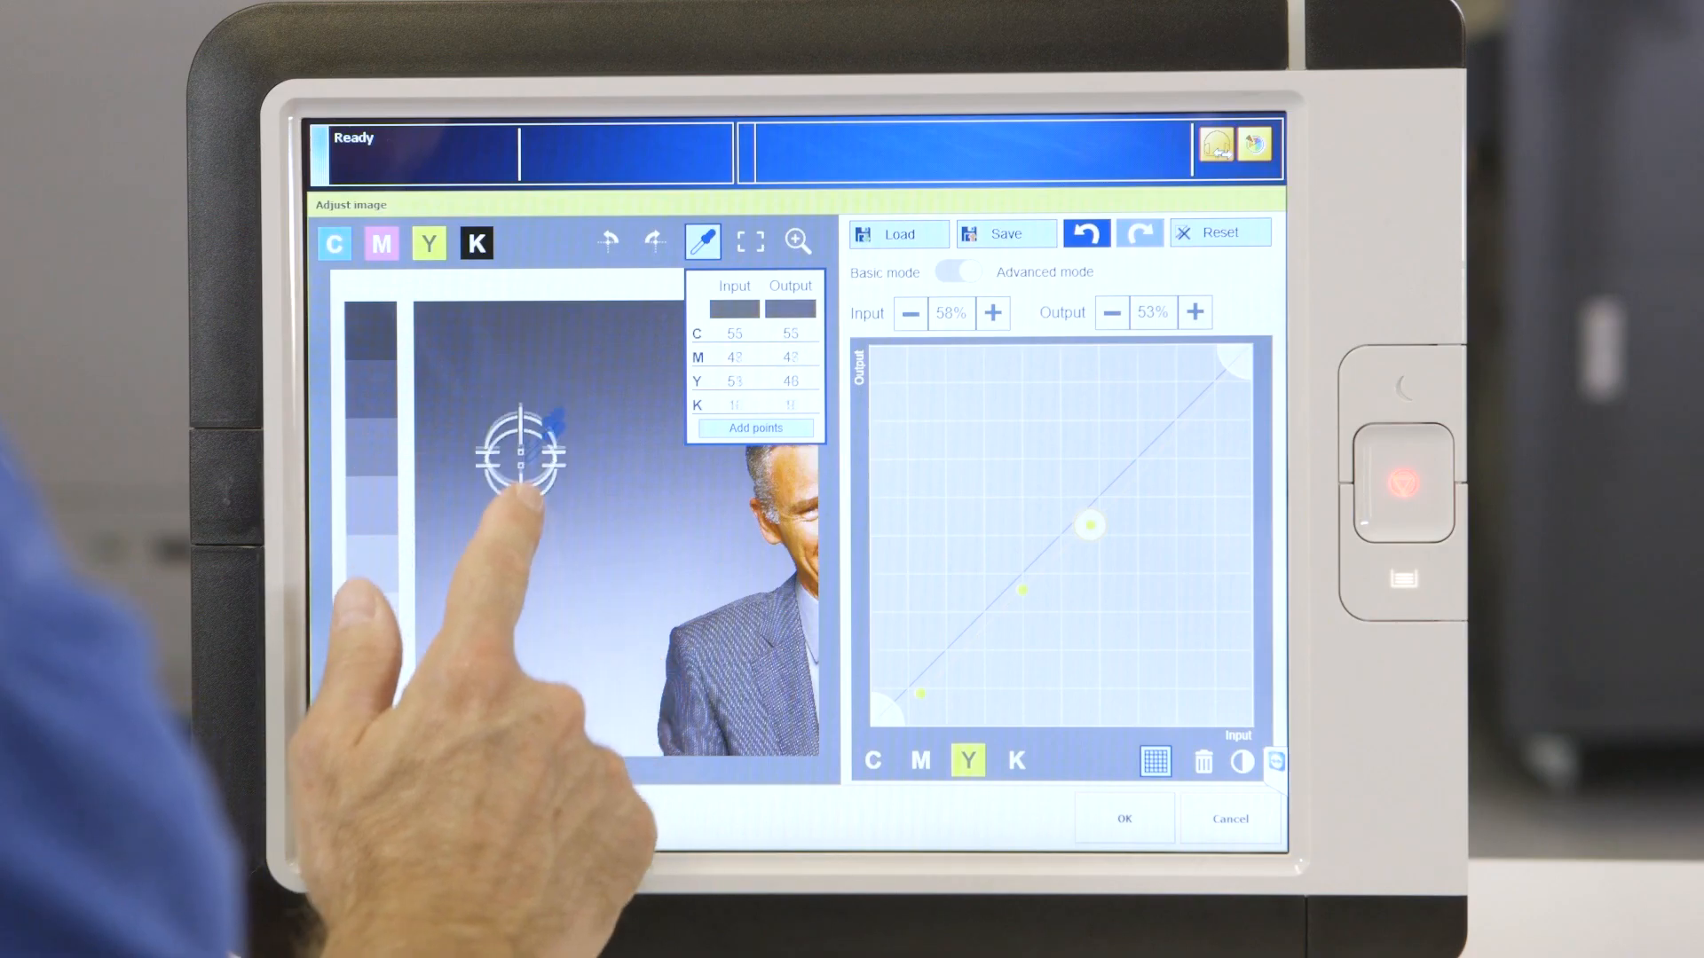
click(517, 618)
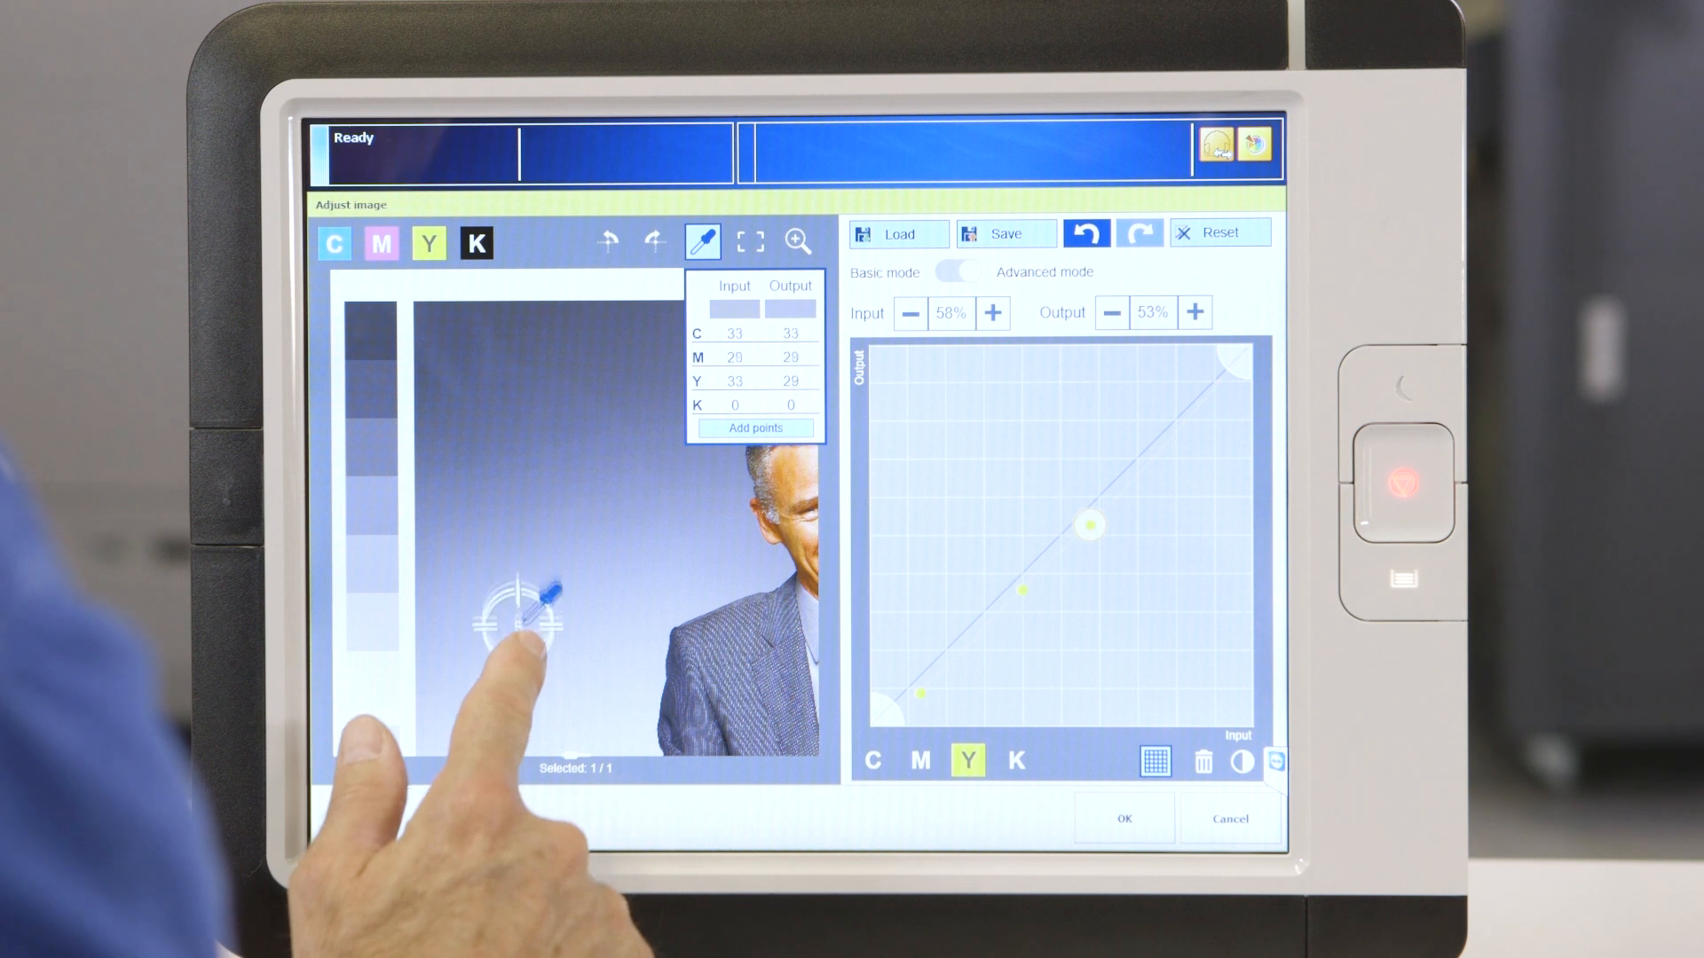